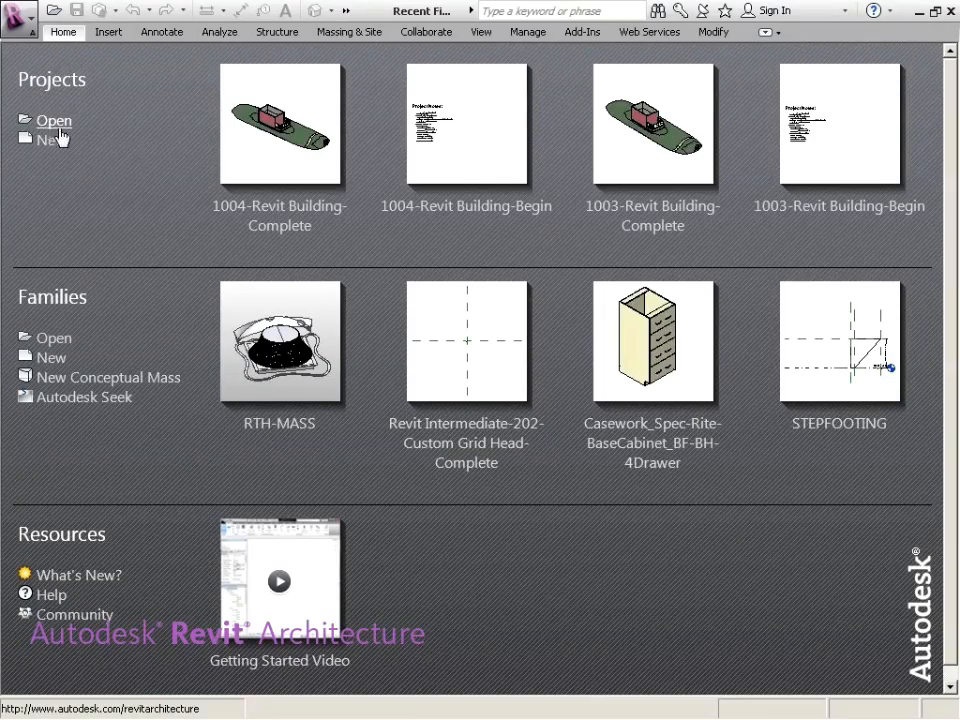
# Open the 1003-Revit Building-Complete.rvt project from the RAC 2012 Intermediate folder.
pyautogui.click(53, 120)
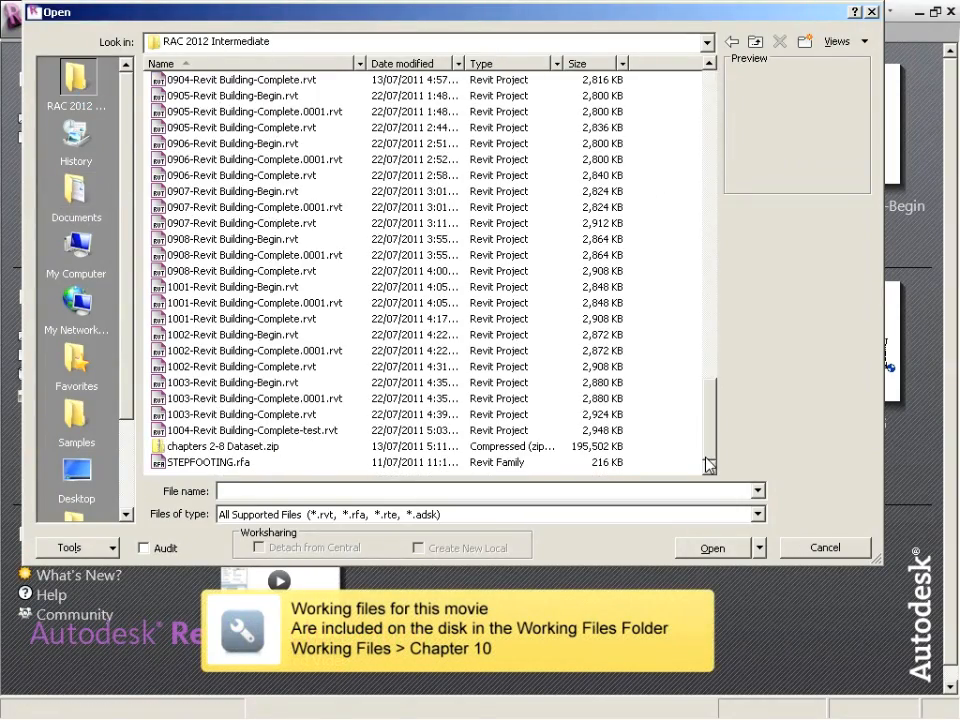
pyautogui.click(240, 414)
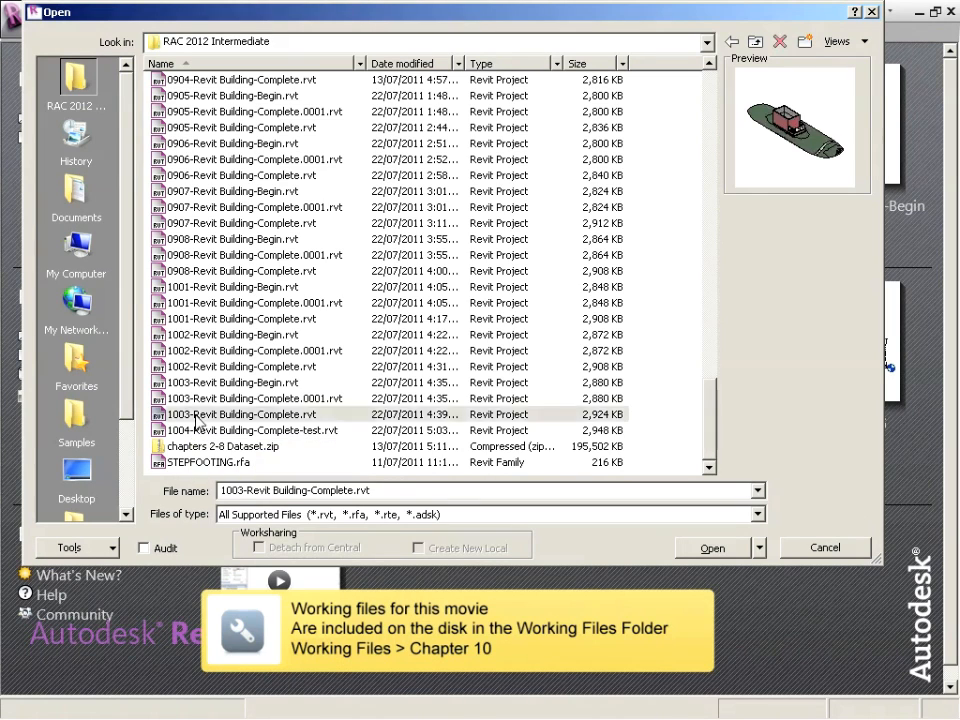
pyautogui.click(240, 414)
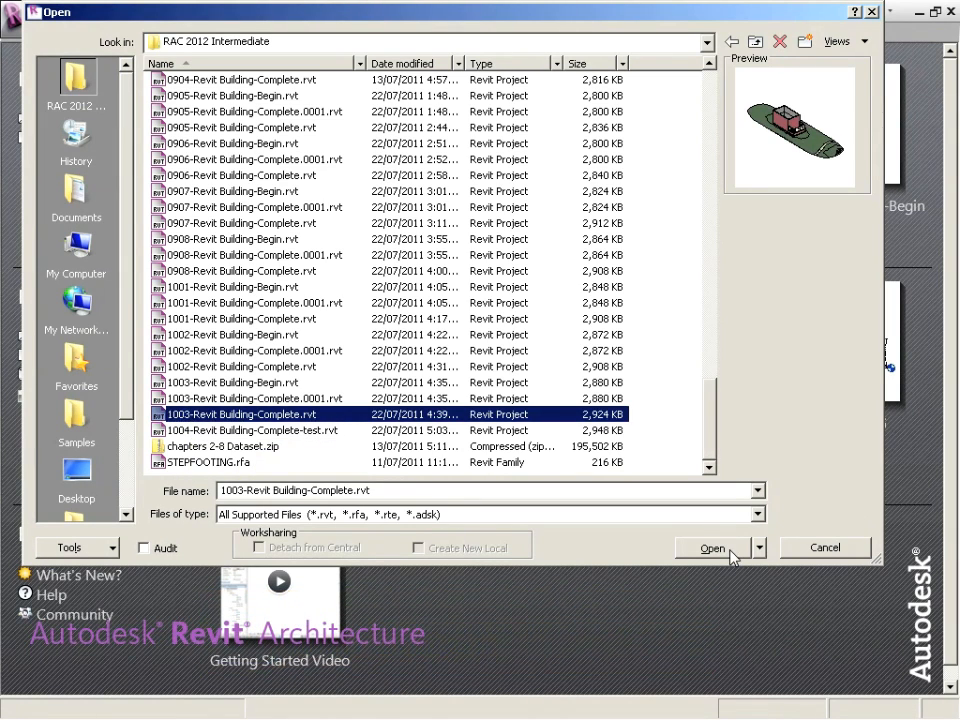
pyautogui.click(712, 548)
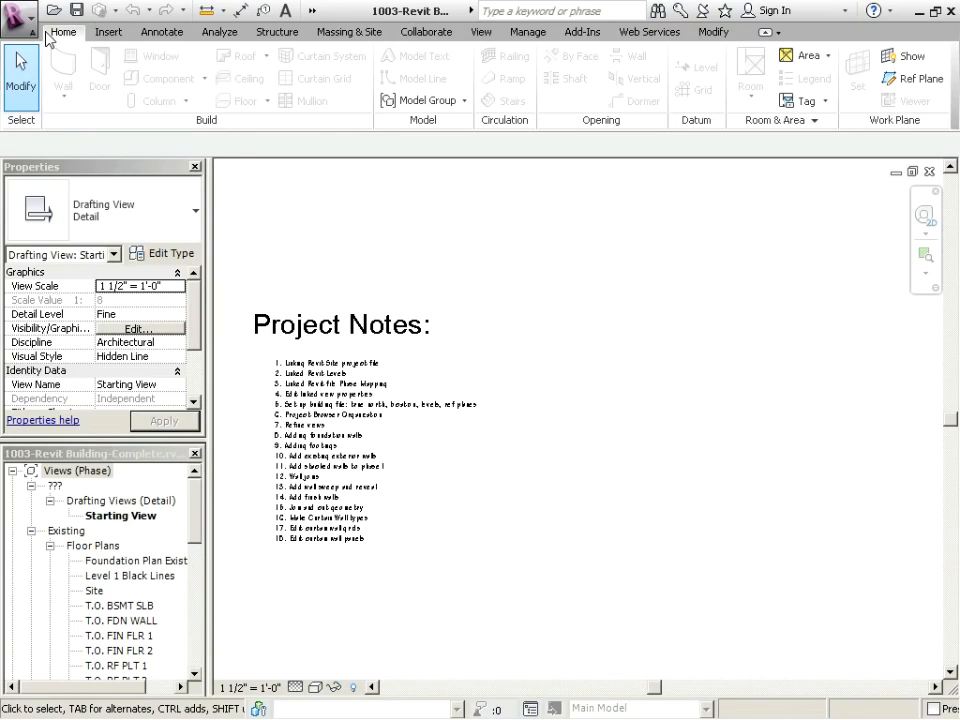
# Save the project as 1004-Revit Building-Begin.rvt, then as 1004-Revit Building-Complete.rvt.
pyautogui.click(20, 22)
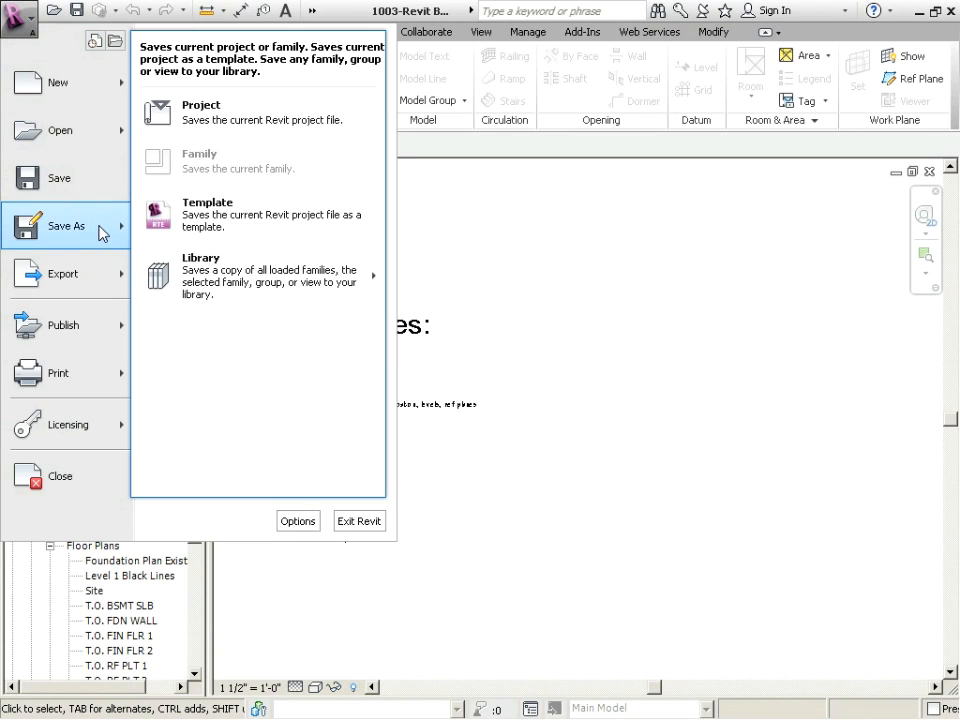
pyautogui.moveTo(185, 118)
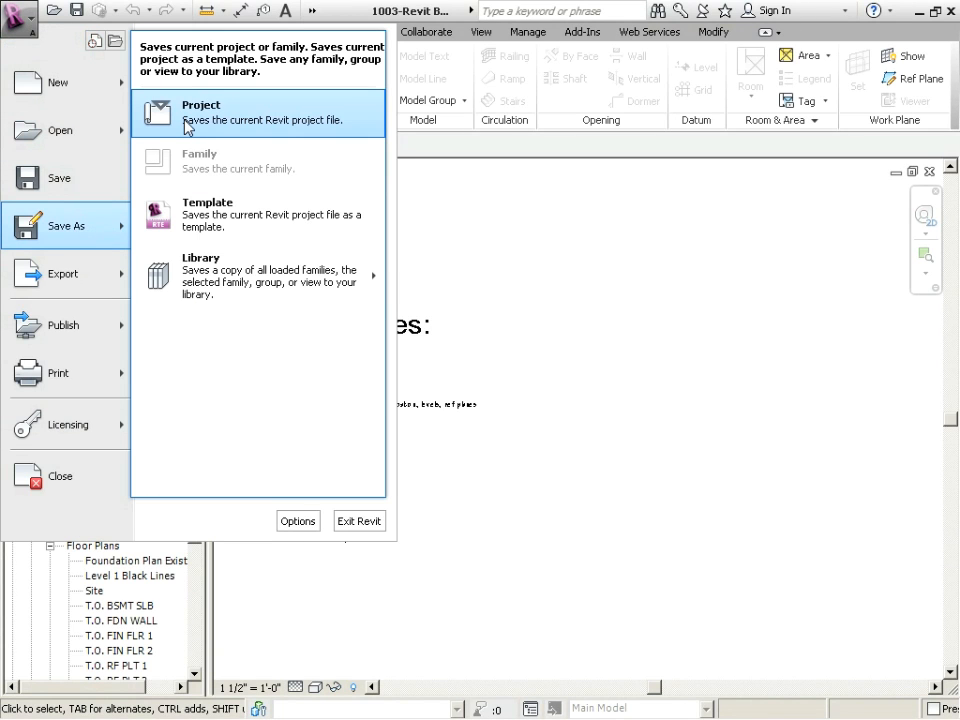
pyautogui.click(201, 105)
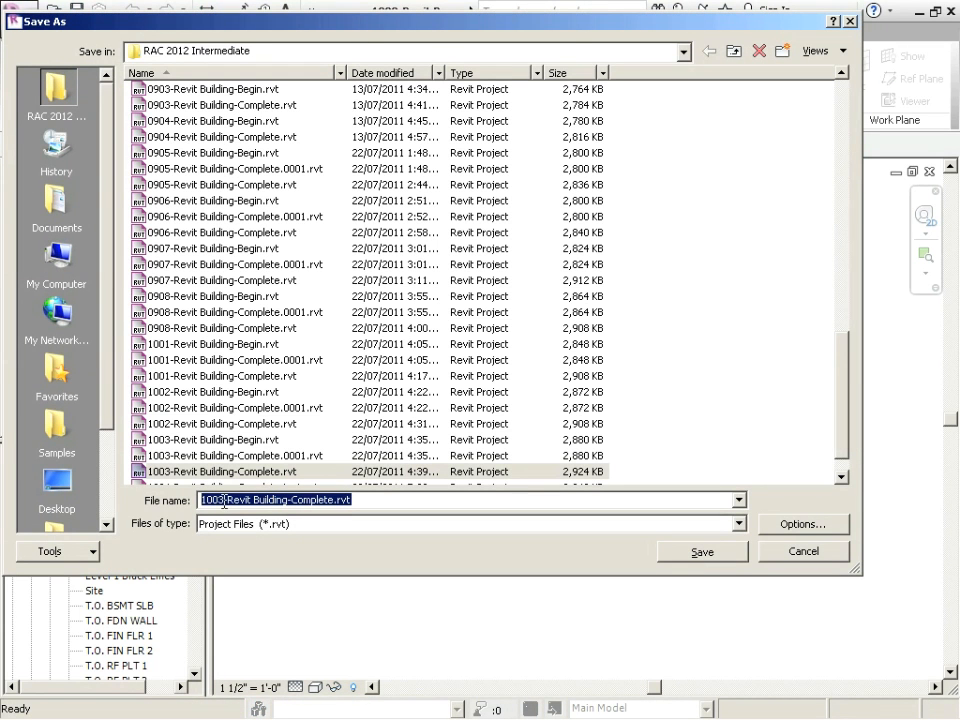
pyautogui.write('1004-Revit Building-Complete.rvt')
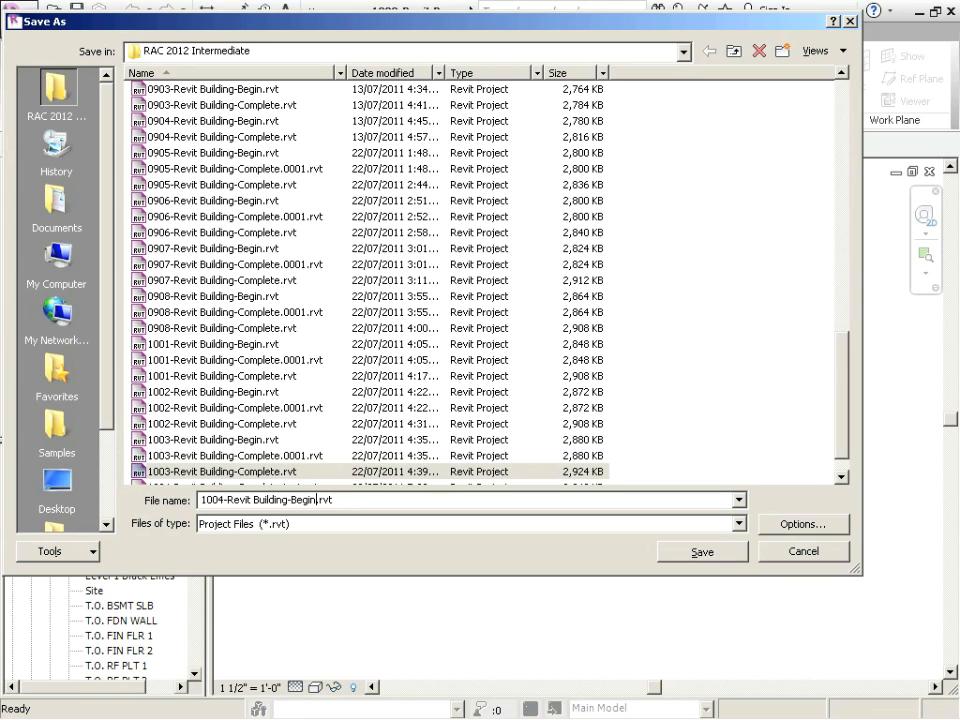
pyautogui.click(702, 551)
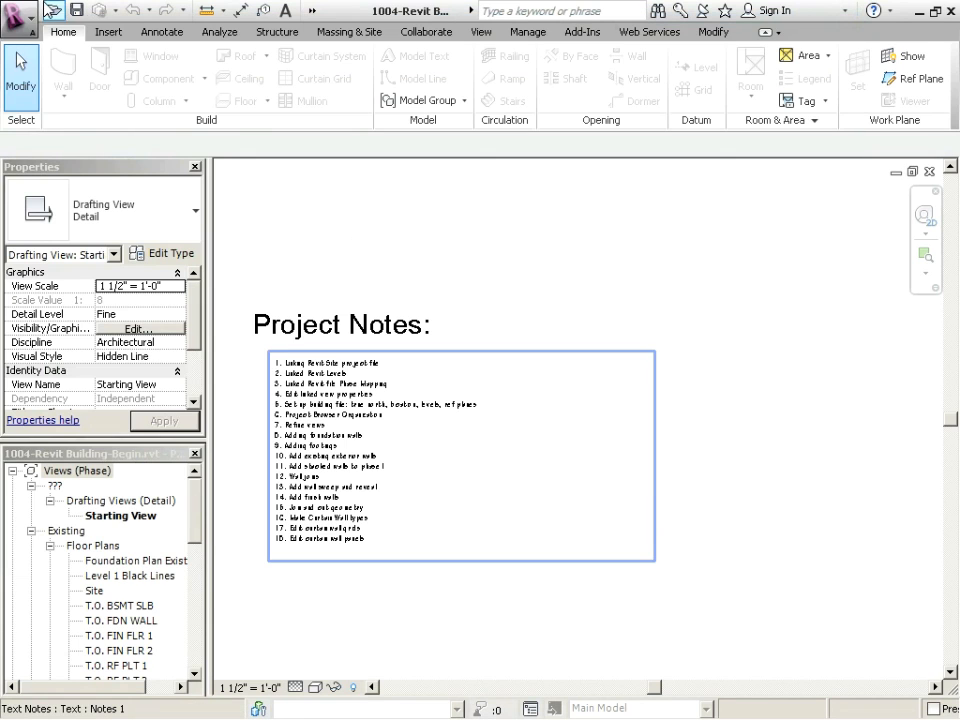
pyautogui.click(20, 22)
pyautogui.write('1004-Revit Building-Complete.rvt')
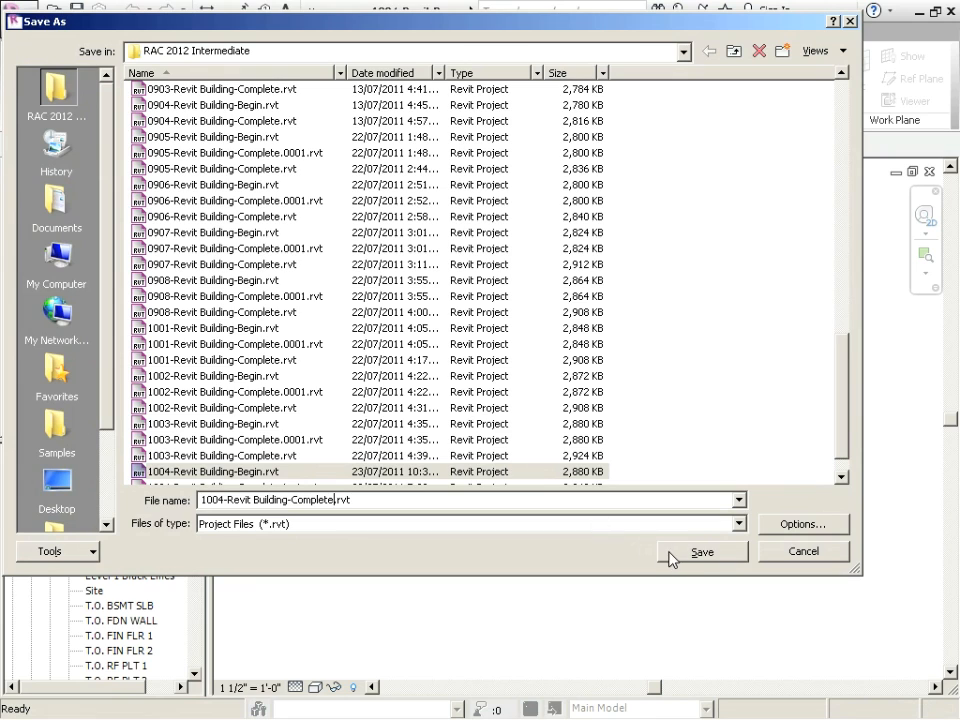
pyautogui.click(702, 551)
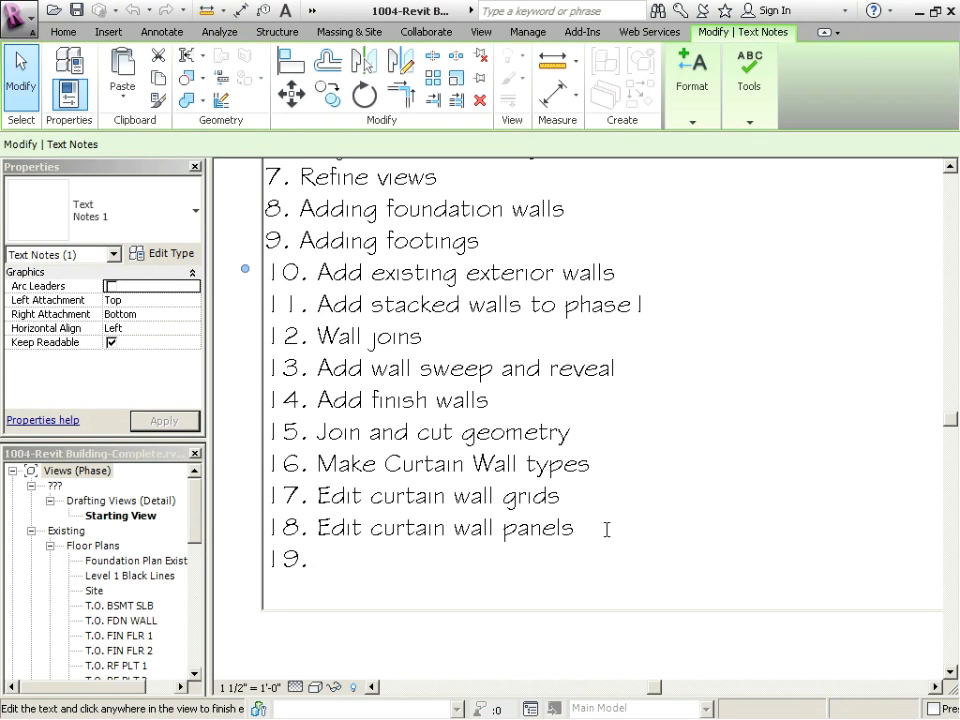
# Enter 'Edit curtain wall mullions' as item 19 of the Project Notes.
pyautogui.write('Edit curtain wall mullions')
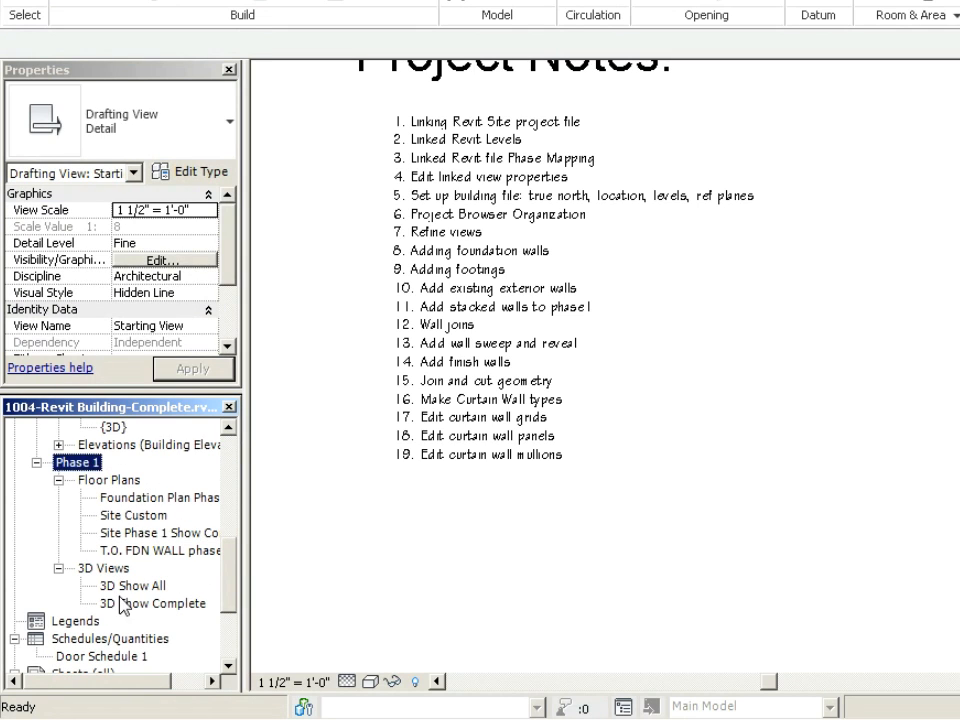
# Open the Phase 1 '3D Show Complete' view showing the corner curtain wall.
pyautogui.doubleClick(155, 603)
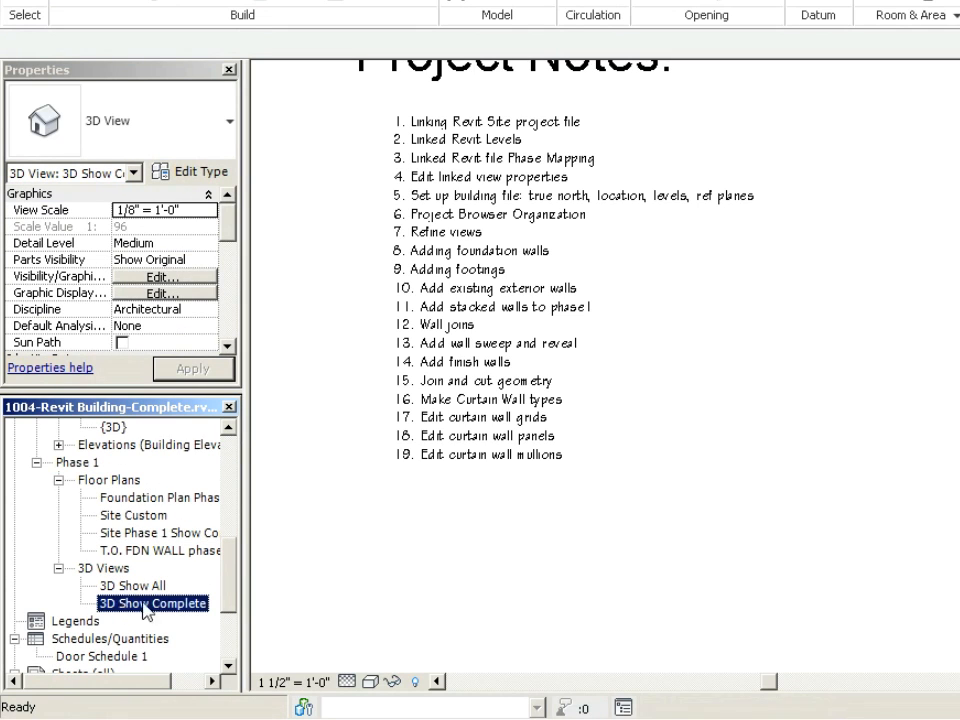
pyautogui.doubleClick(150, 602)
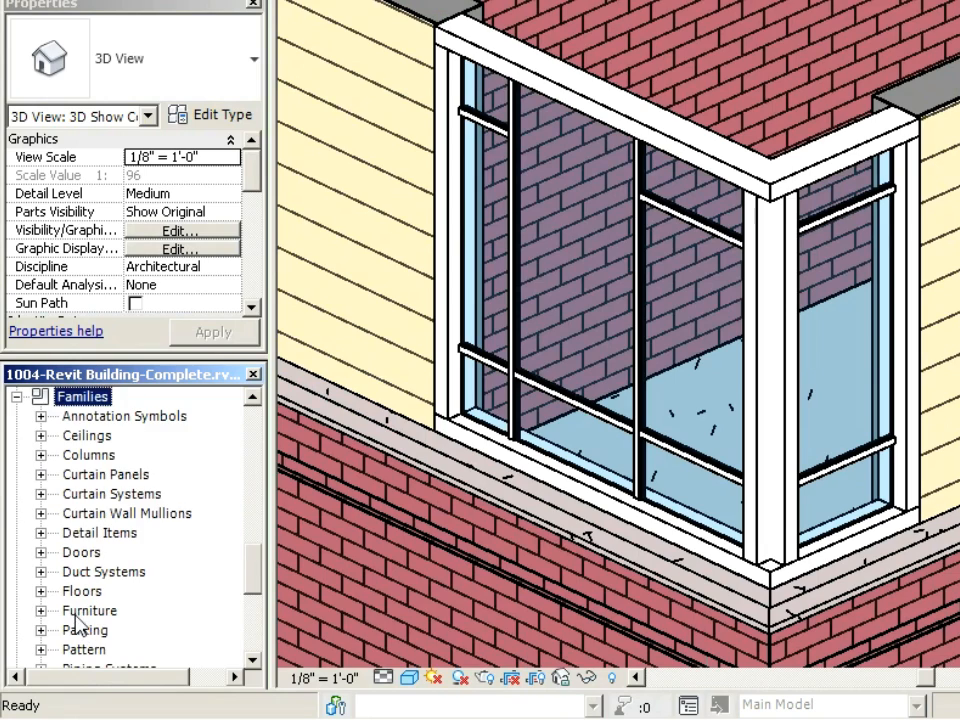
# Expand Curtain Wall Mullions > Rectangular Mullion and select the 1" Square type.
pyautogui.click(127, 513)
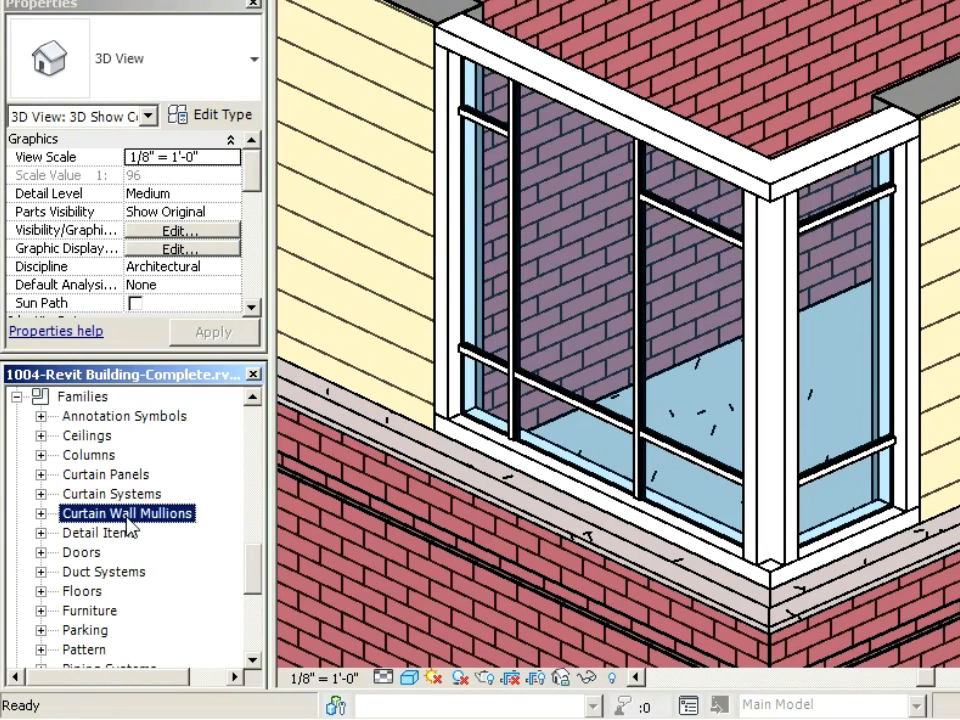
pyautogui.click(40, 512)
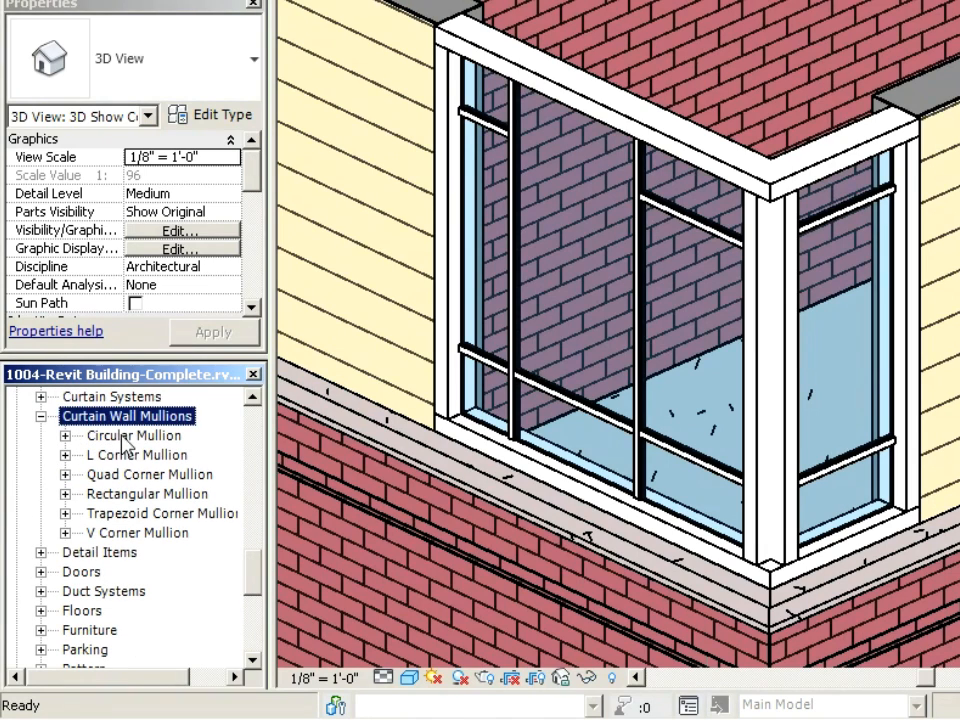
pyautogui.moveTo(118, 540)
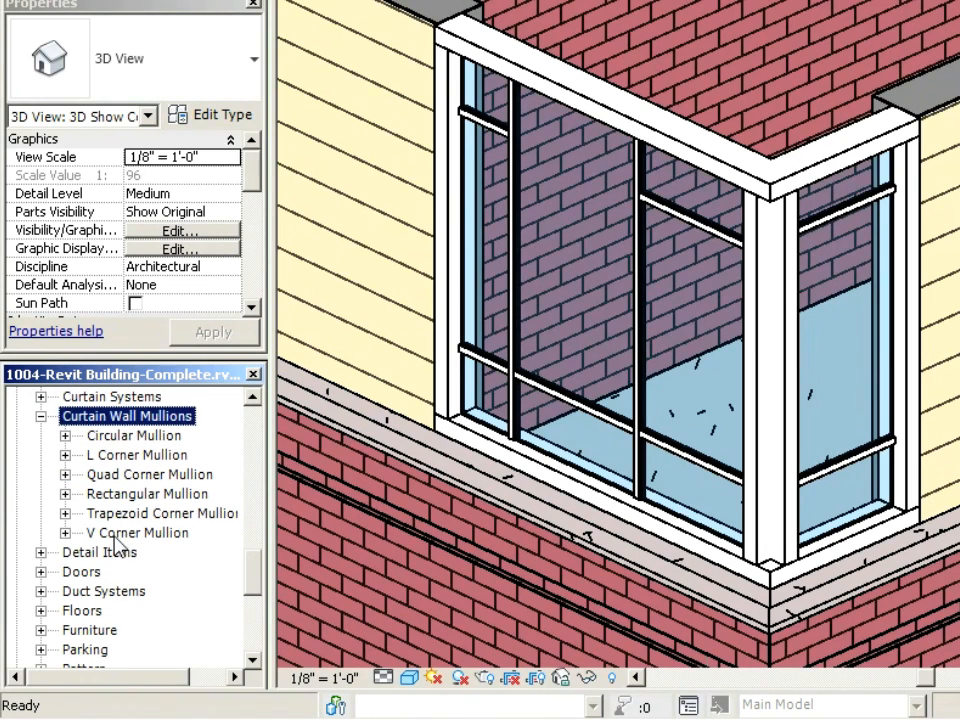
pyautogui.moveTo(120, 474)
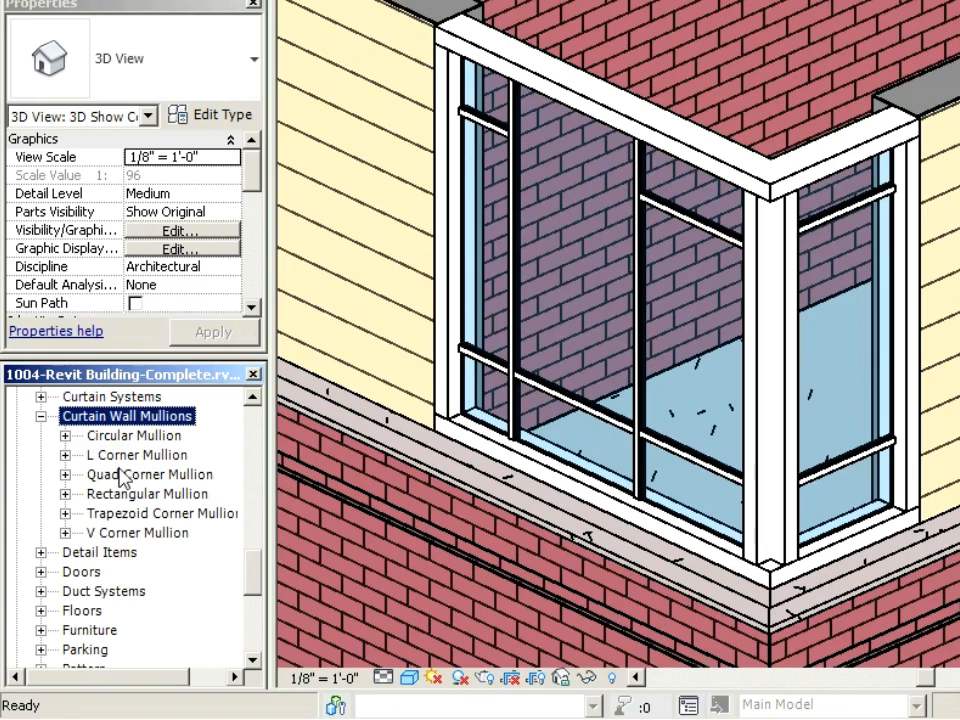
pyautogui.click(66, 493)
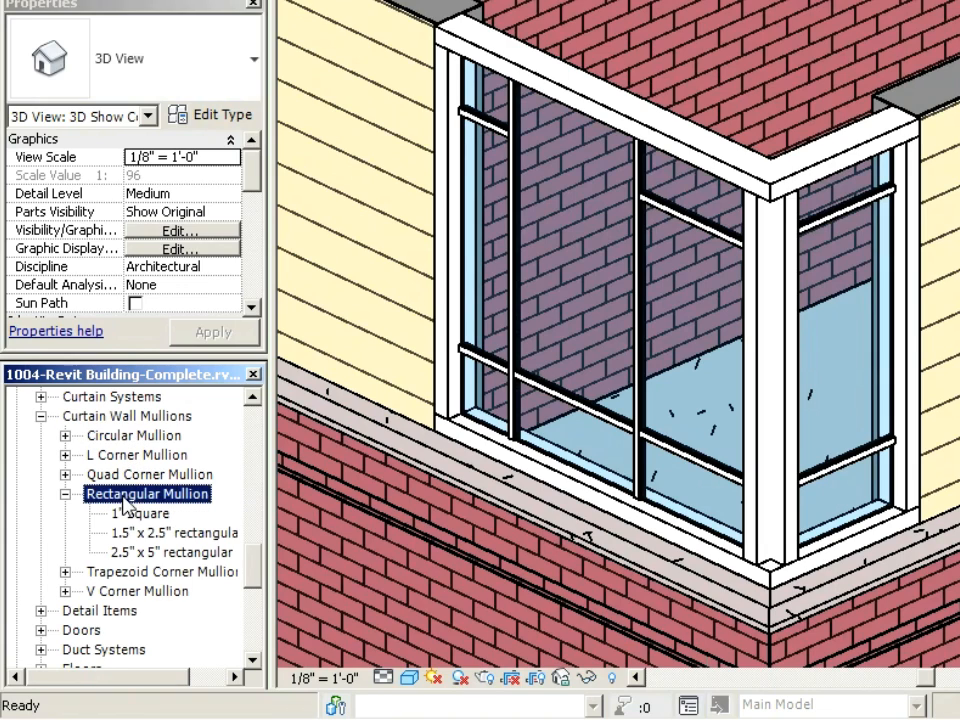
pyautogui.moveTo(165, 504)
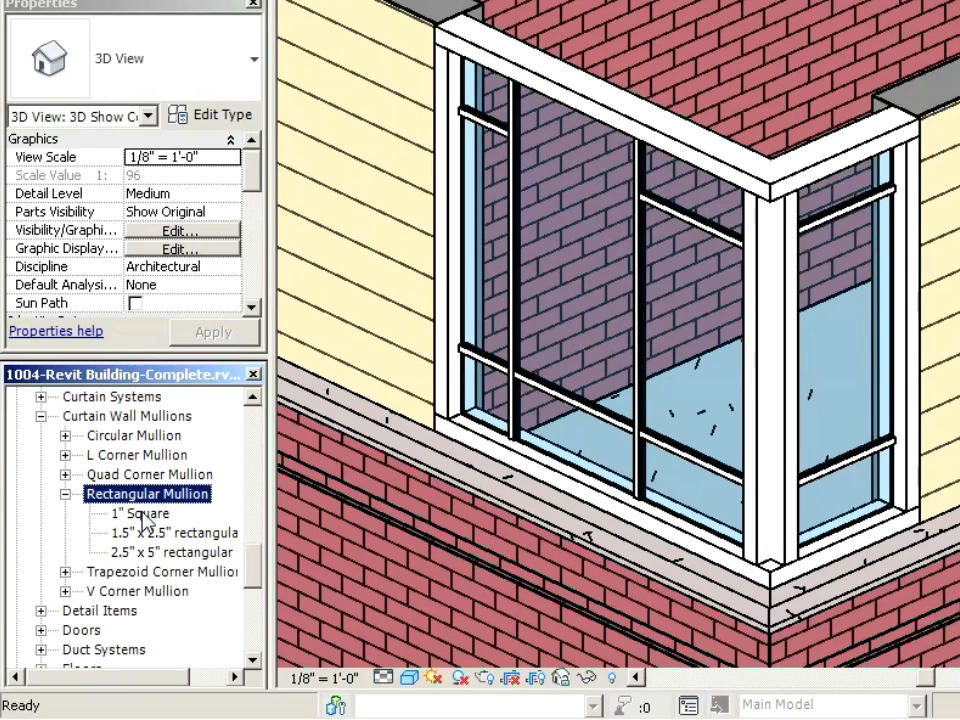
pyautogui.click(139, 512)
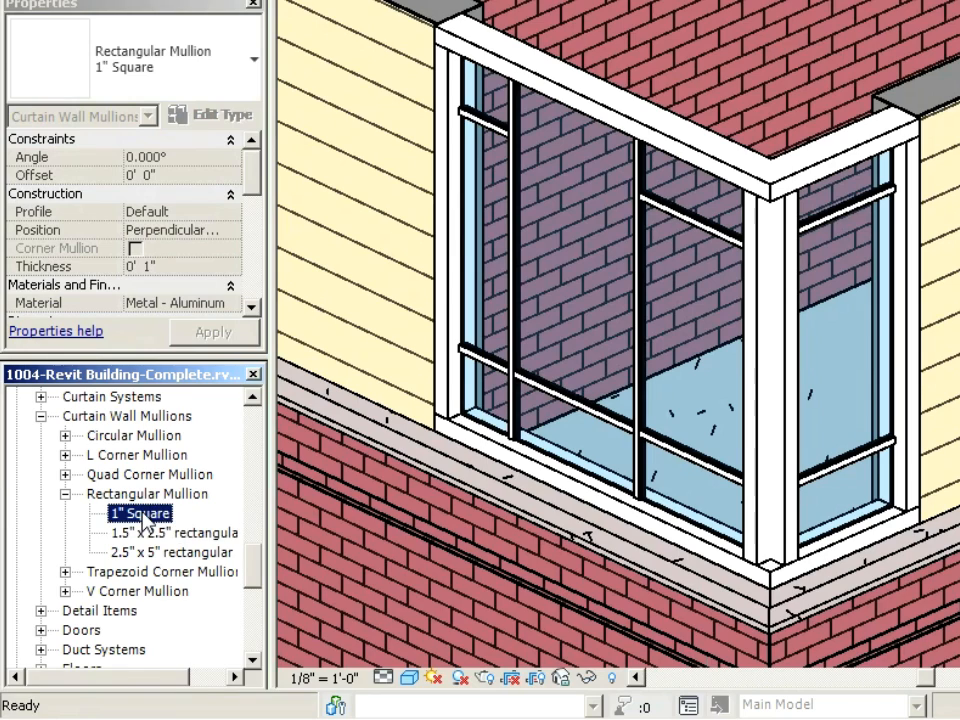
# Duplicate the 1" Square mullion type and name the copy 'silicone joint'.
pyautogui.rightClick(140, 512)
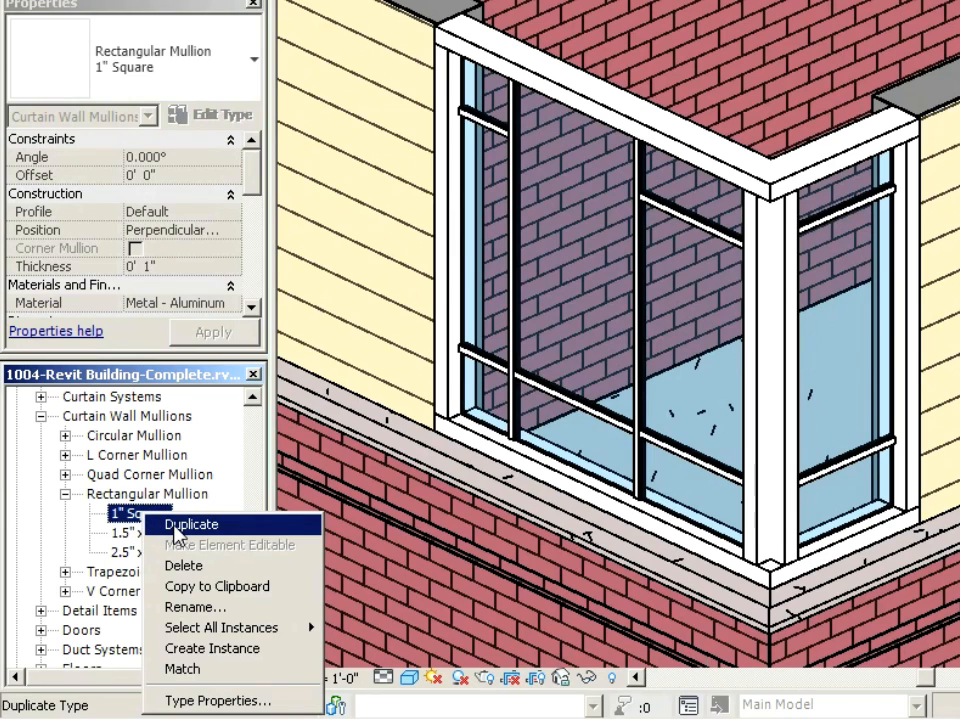
pyautogui.click(191, 524)
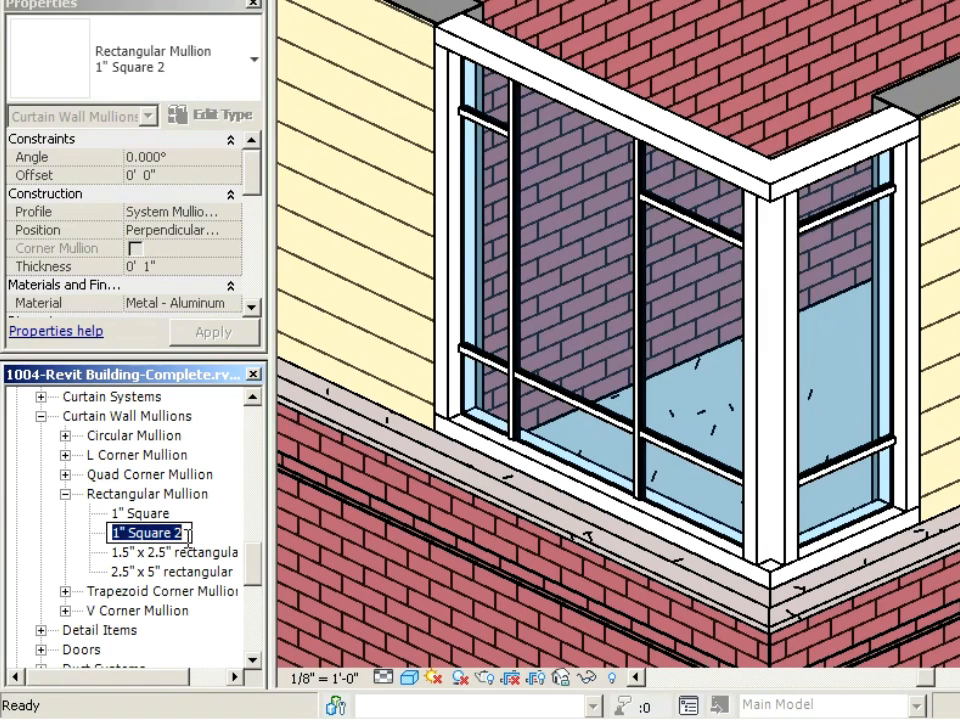
pyautogui.write('silicone joint')
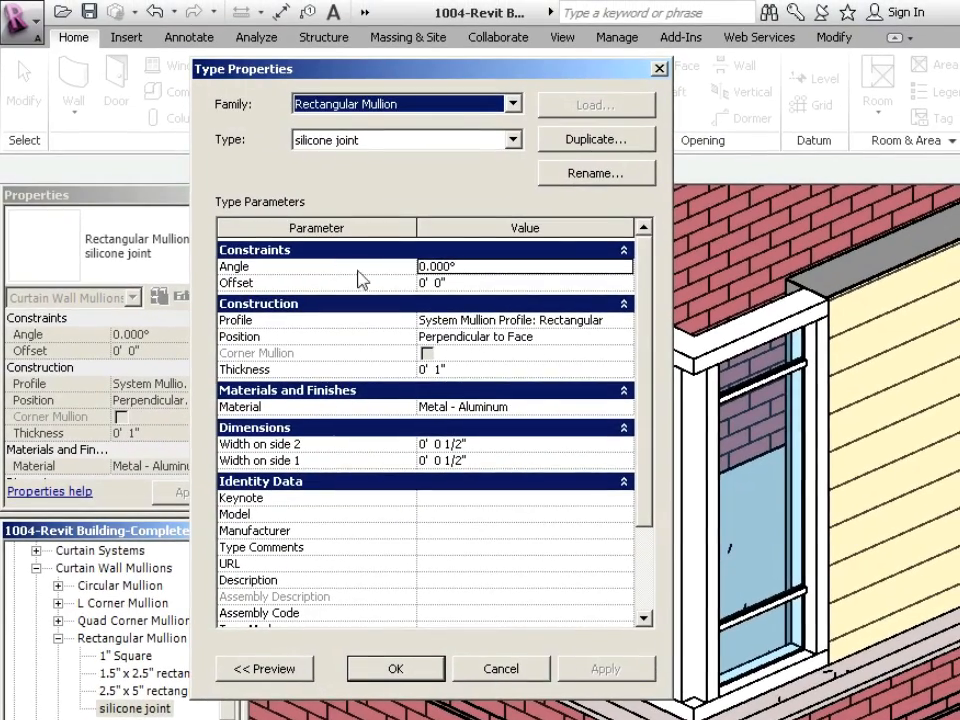
pyautogui.moveTo(445, 329)
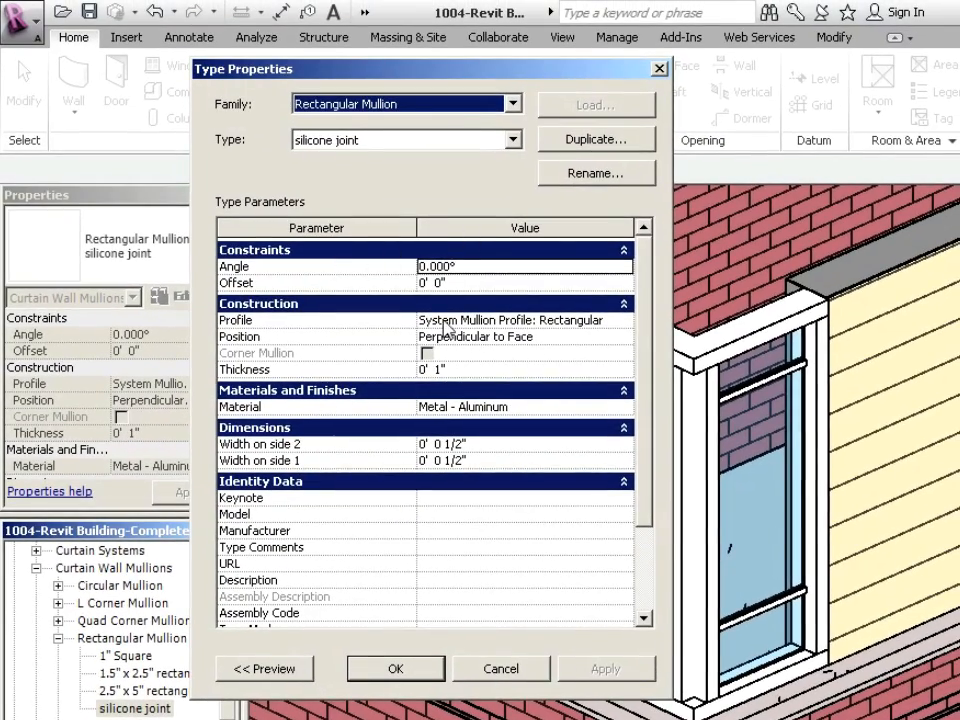
pyautogui.moveTo(313, 274)
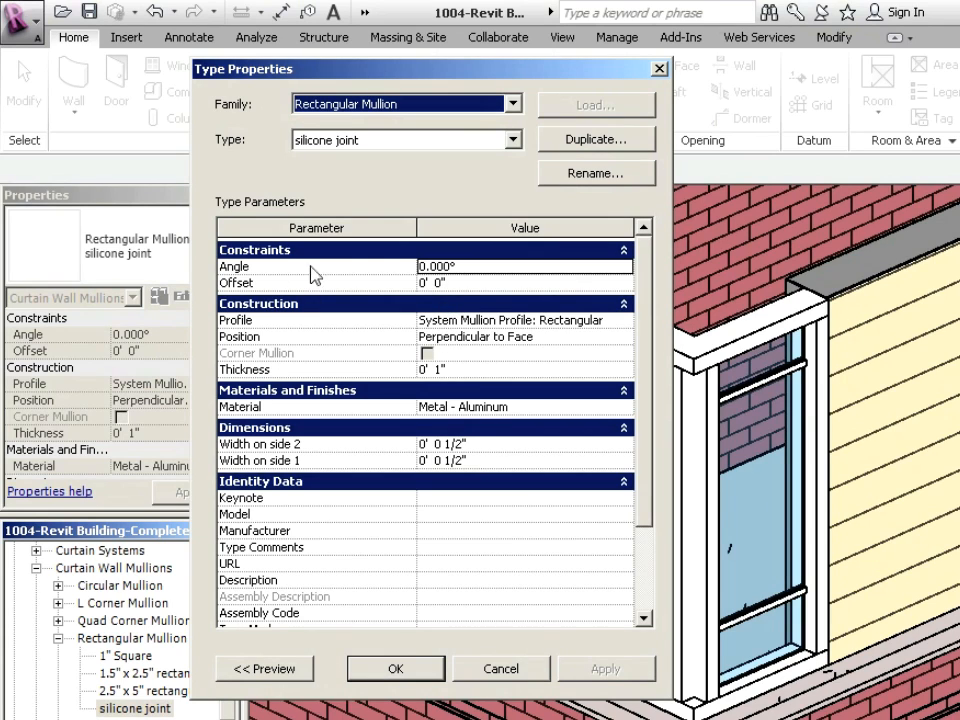
pyautogui.moveTo(478, 287)
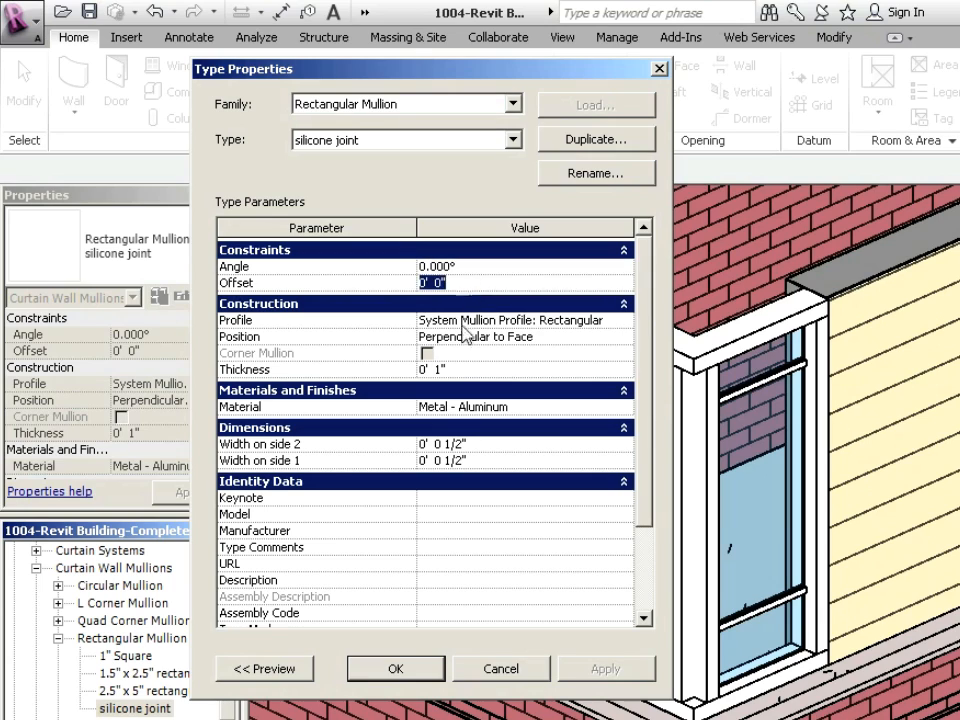
# Set the silicone joint mullion thickness to 1/4" and both side widths to 1/8".
pyautogui.click(450, 369)
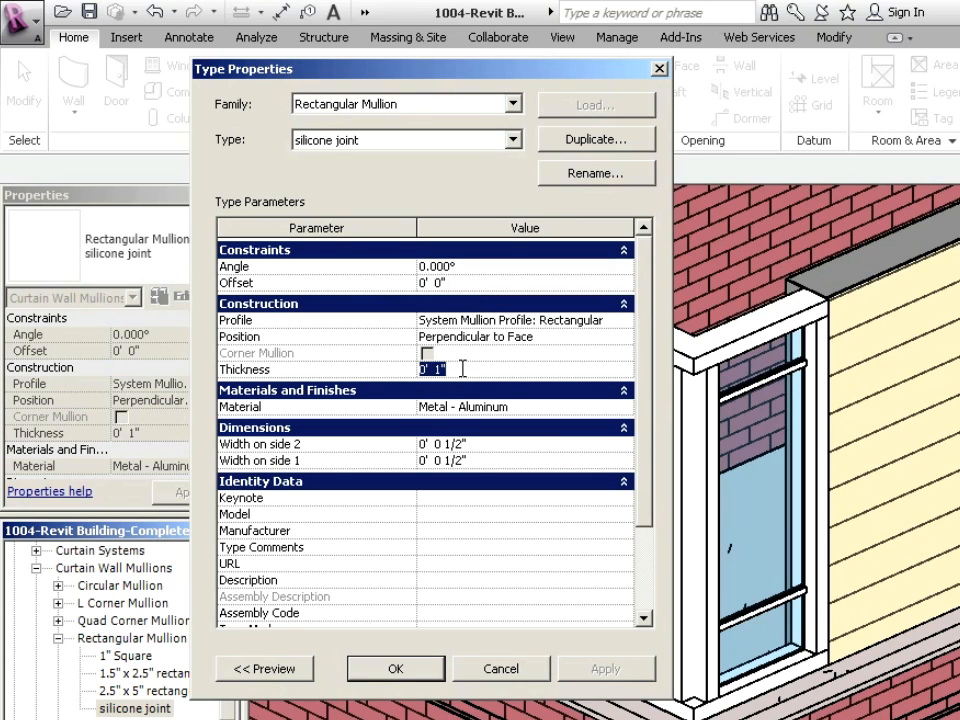
pyautogui.write('1/4')
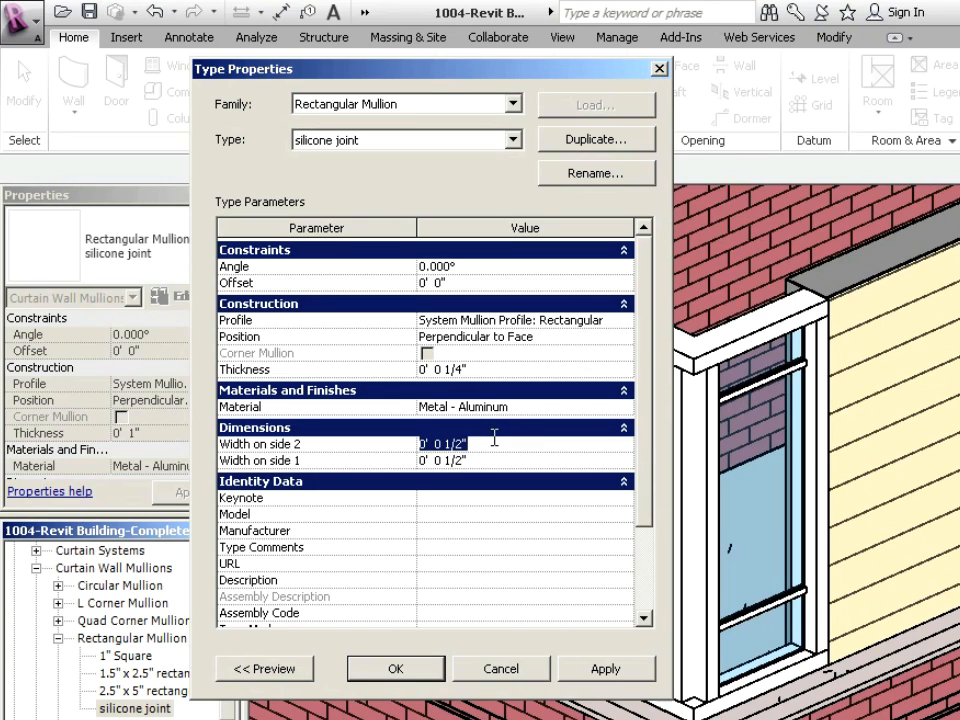
pyautogui.moveTo(480, 446)
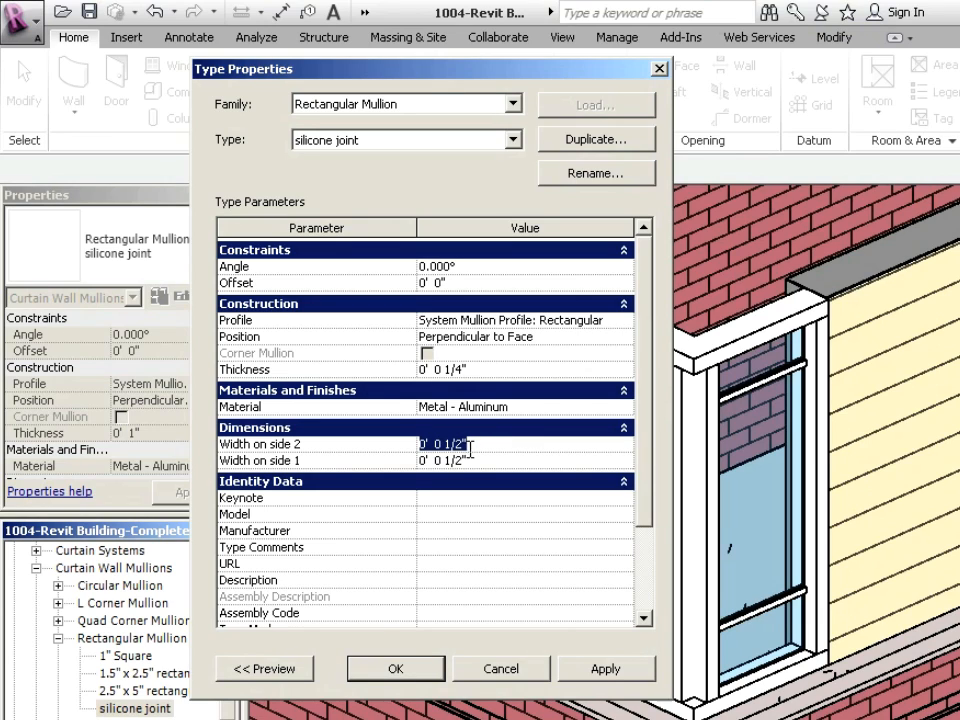
pyautogui.write('1/4')
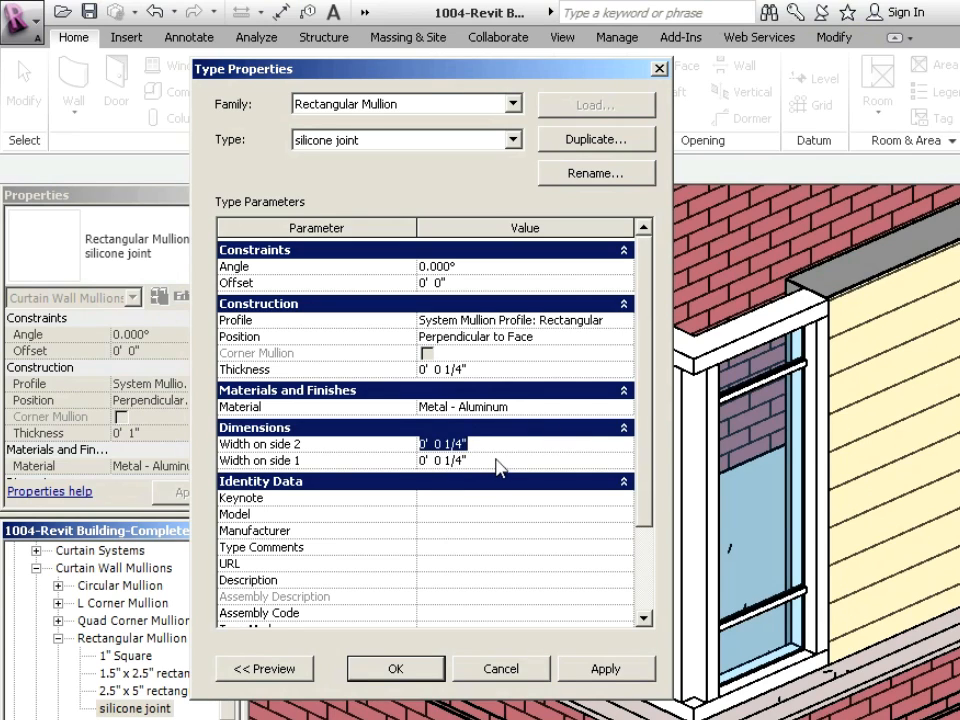
pyautogui.click(438, 460)
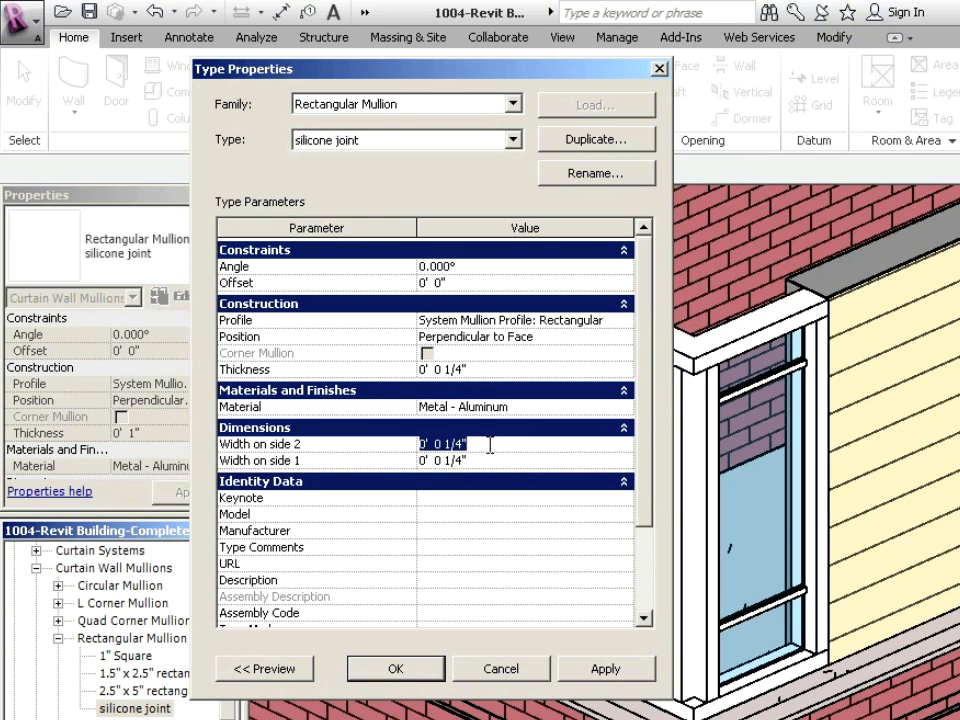
pyautogui.write('1/8')
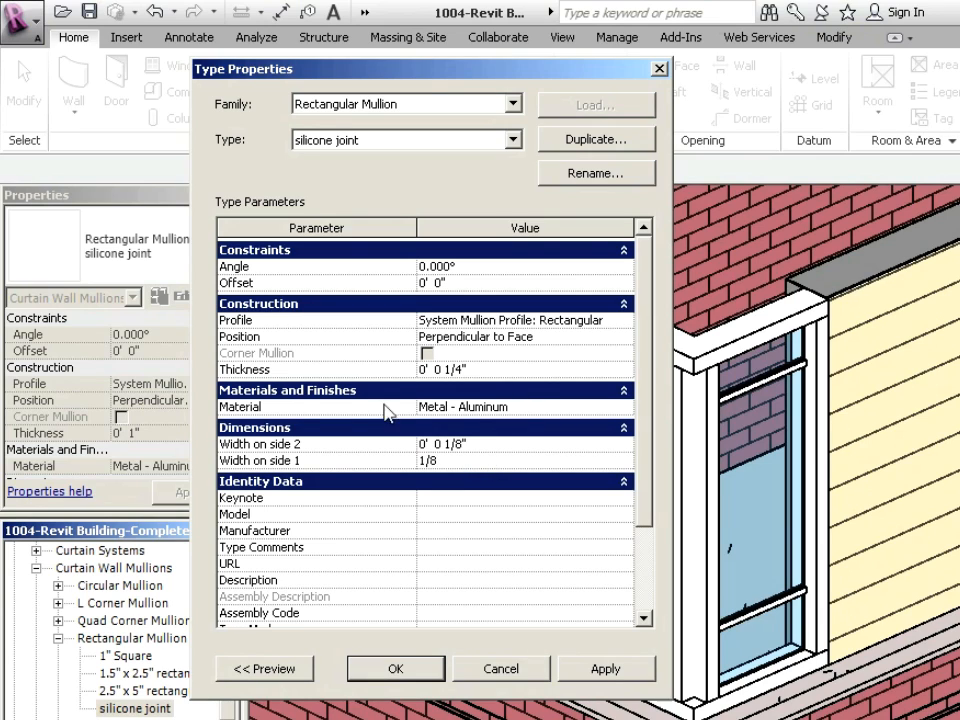
pyautogui.click(500, 461)
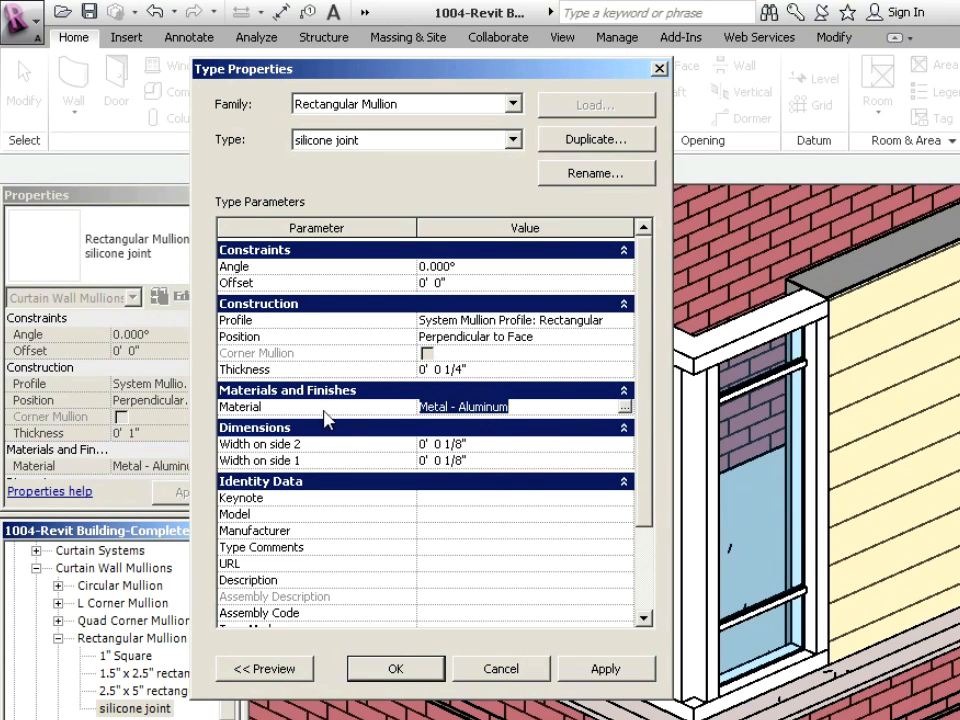
# Duplicate the Glazing - Window Glazing material as 'Glazing - silicone'.
pyautogui.click(622, 405)
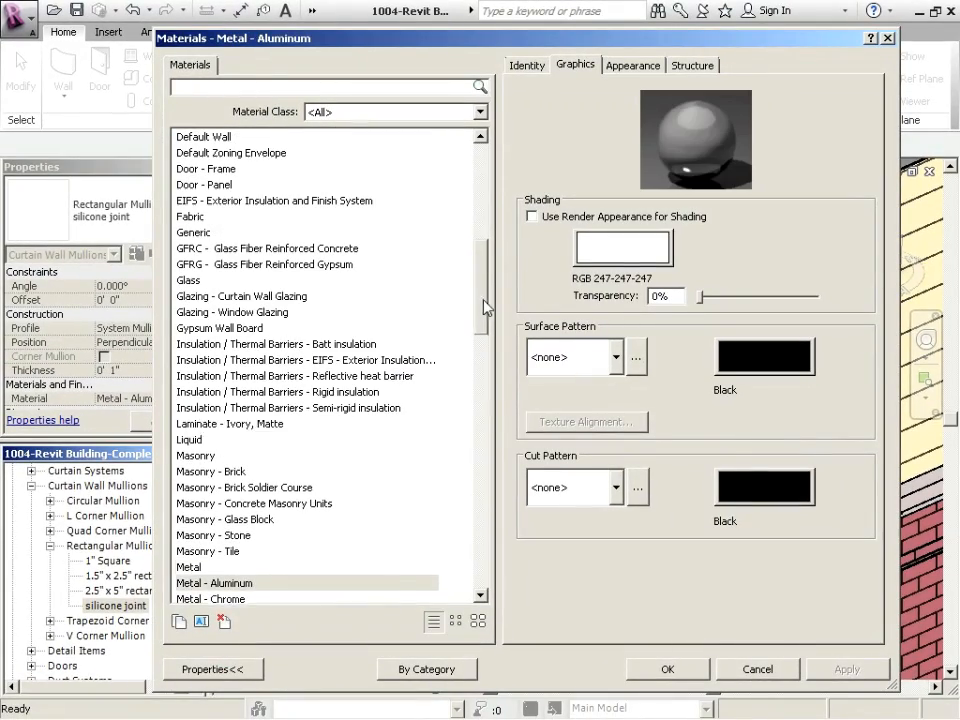
pyautogui.click(241, 312)
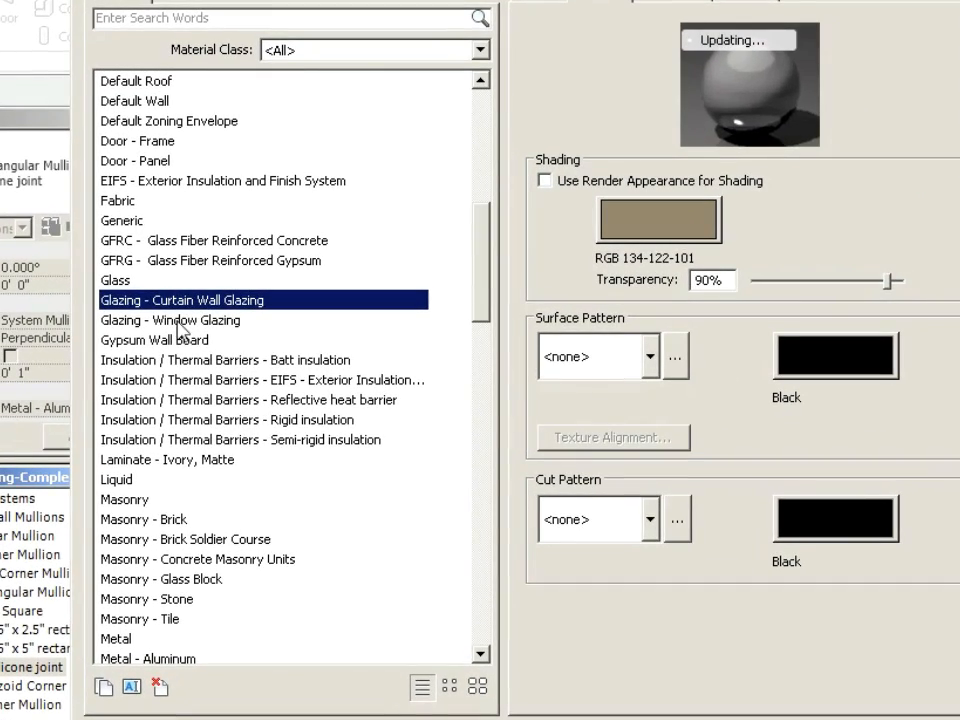
pyautogui.click(171, 320)
pyautogui.write('Glazing - silicone')
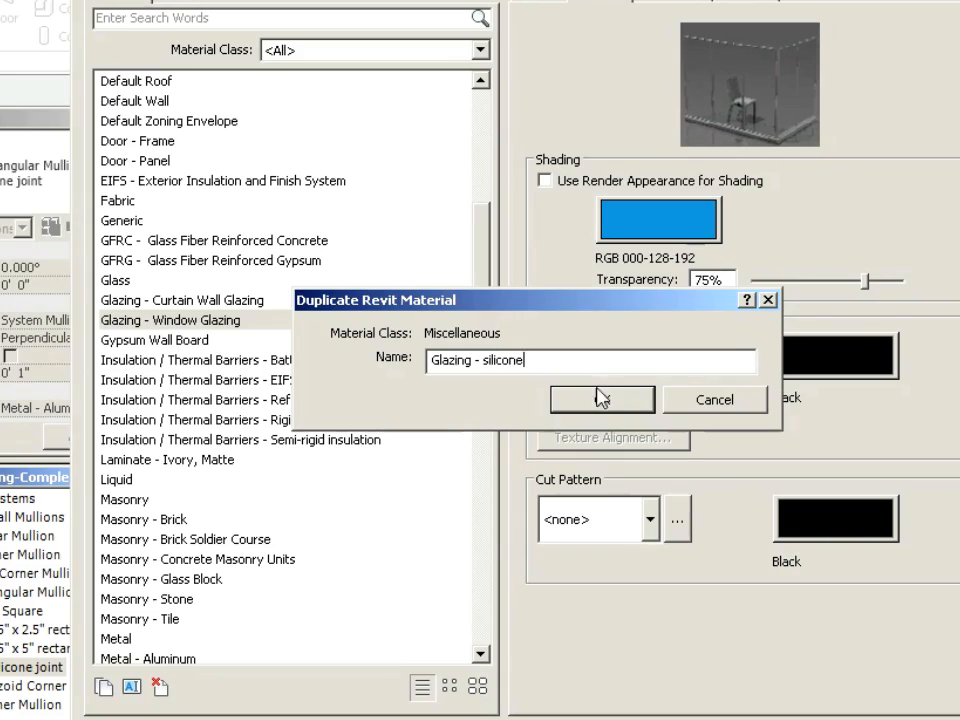
pyautogui.click(601, 399)
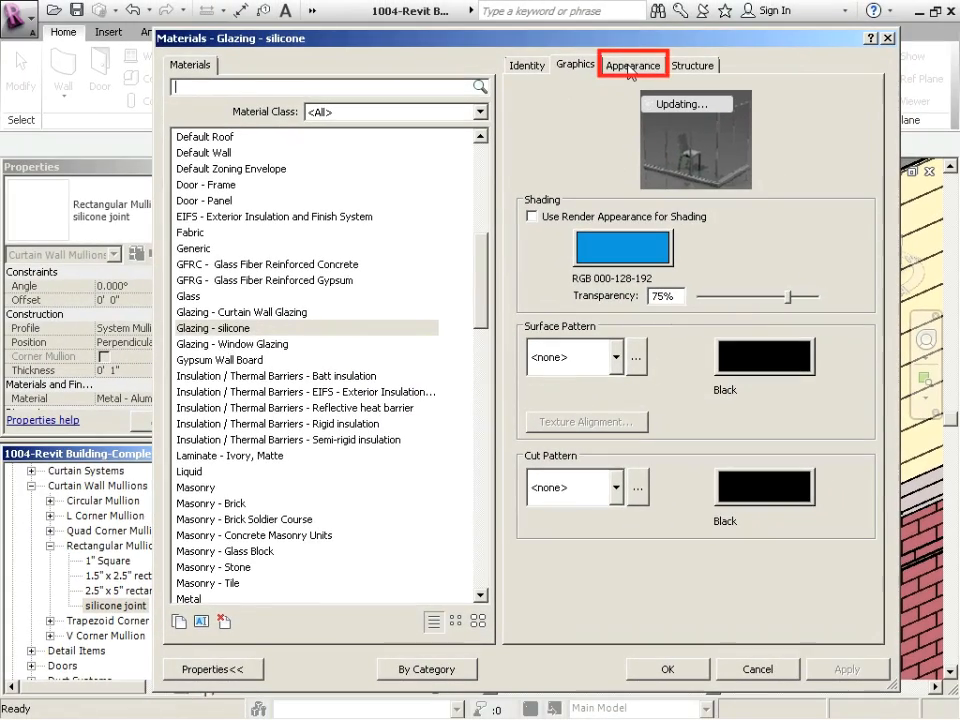
# Give Glazing - silicone glass colour RGB 215-224-214, reflectance 4 and one glass sheet.
pyautogui.click(632, 65)
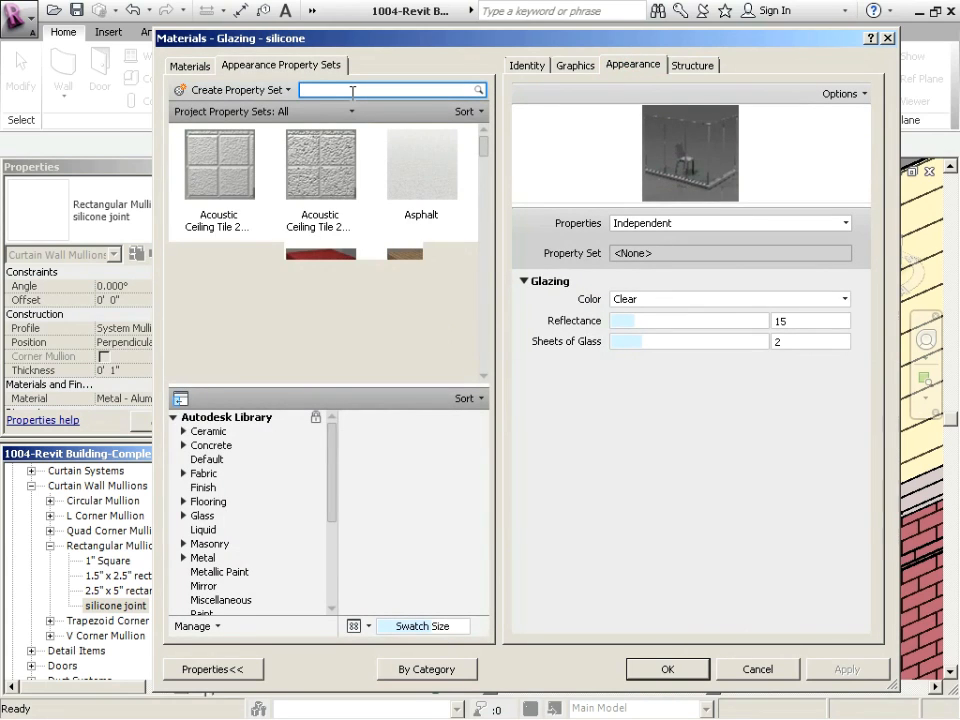
pyautogui.write('plastic')
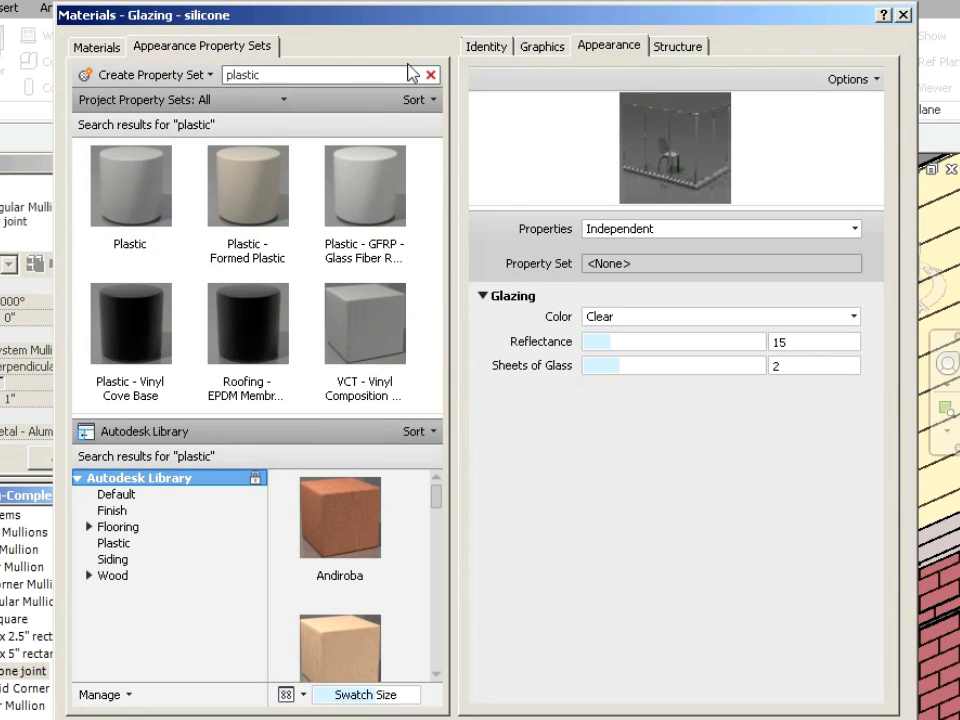
pyautogui.write('clear')
pyautogui.write('4')
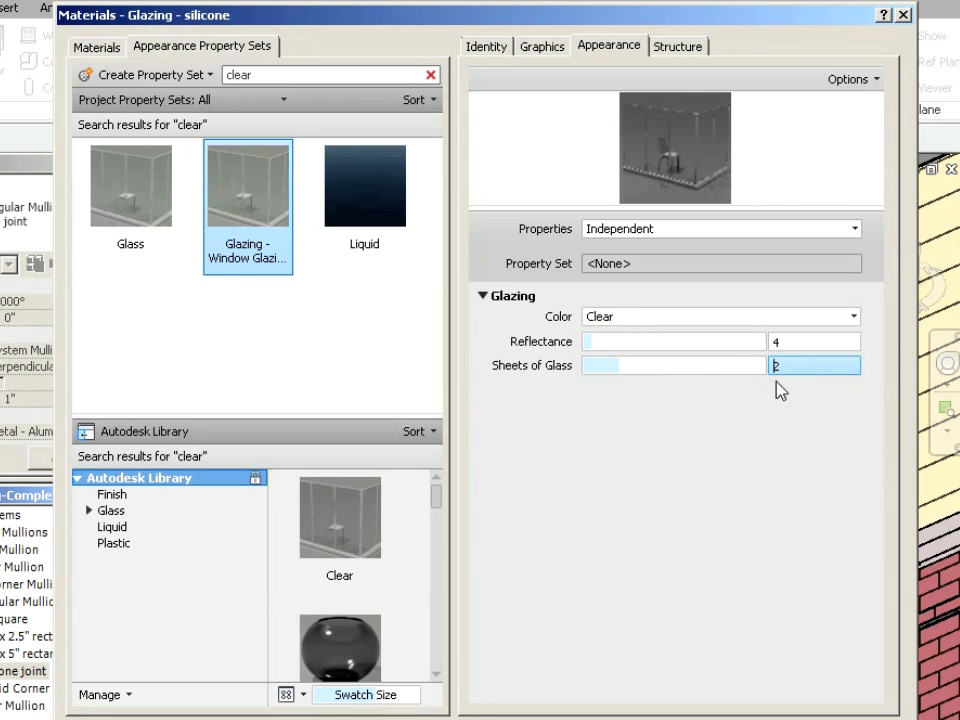
pyautogui.click(720, 316)
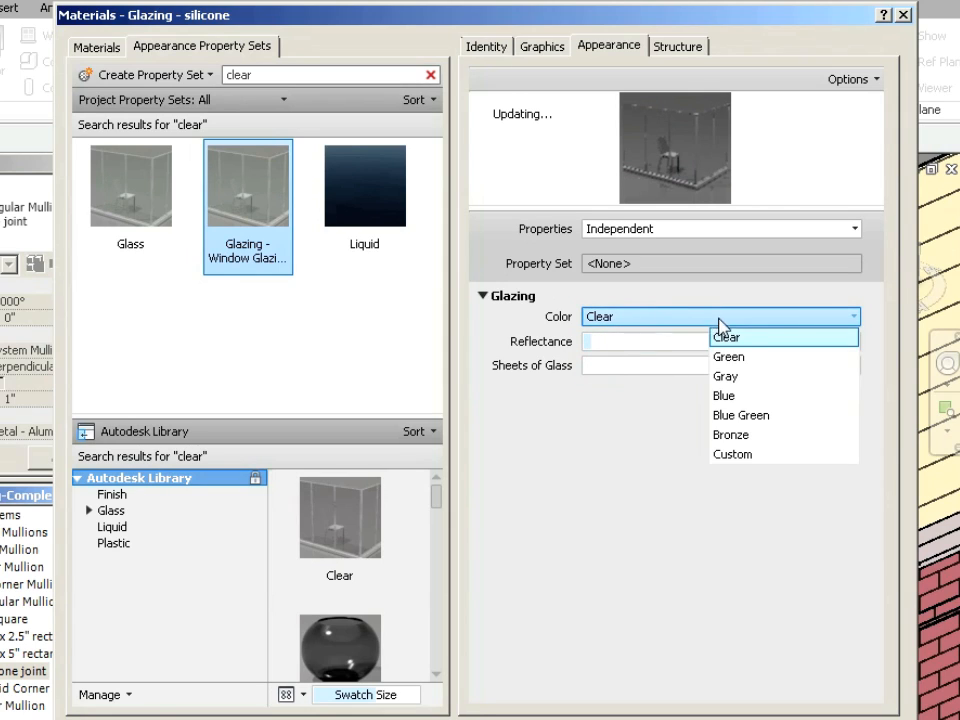
pyautogui.click(732, 454)
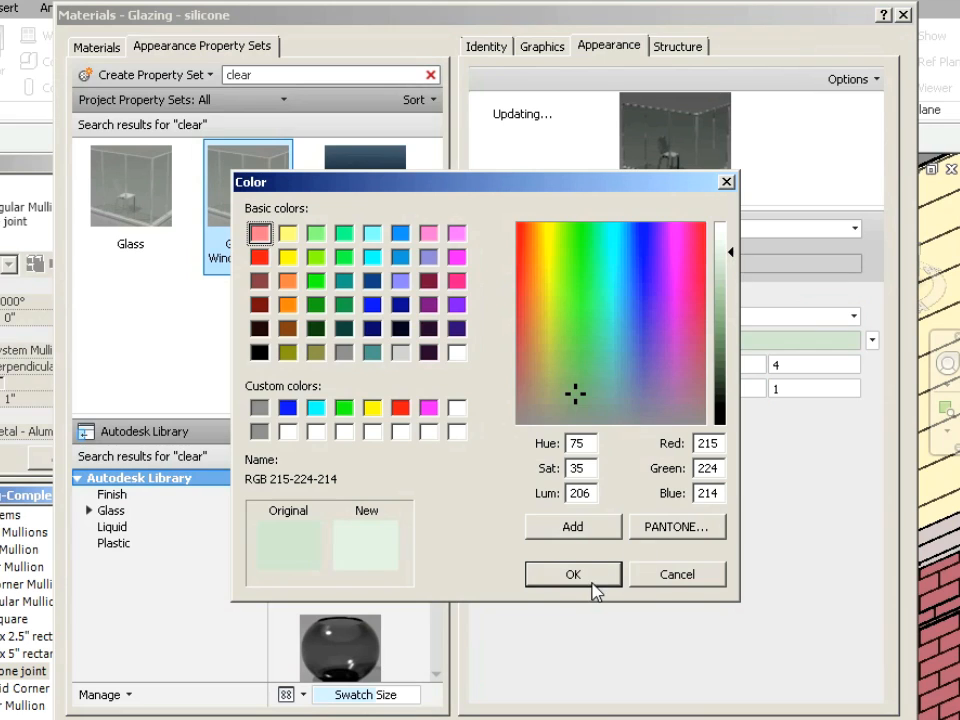
pyautogui.click(572, 574)
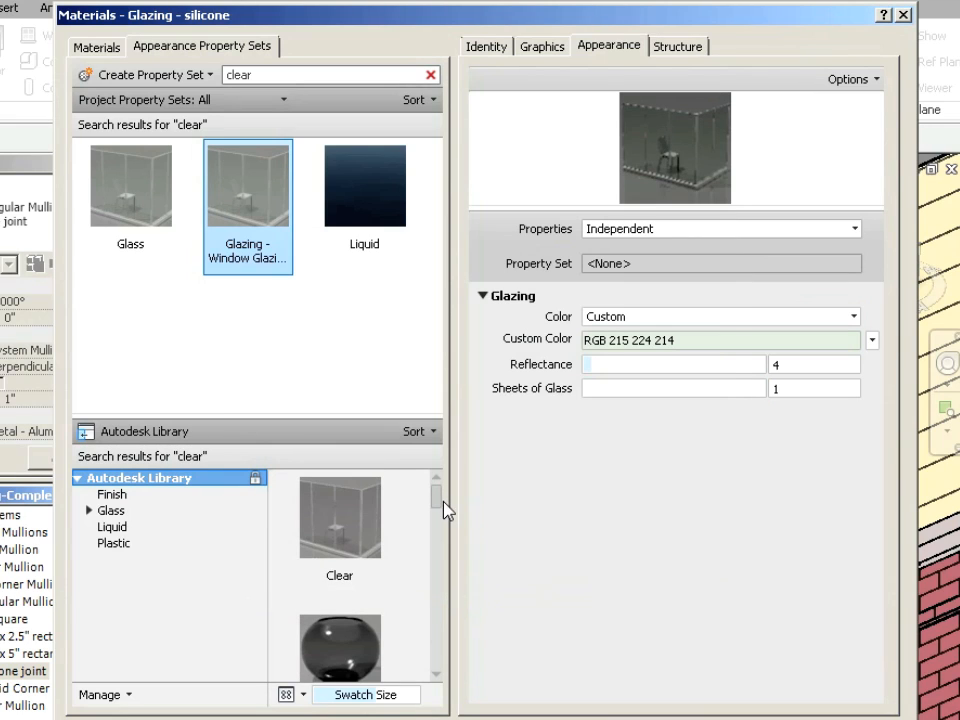
pyautogui.moveTo(658, 153)
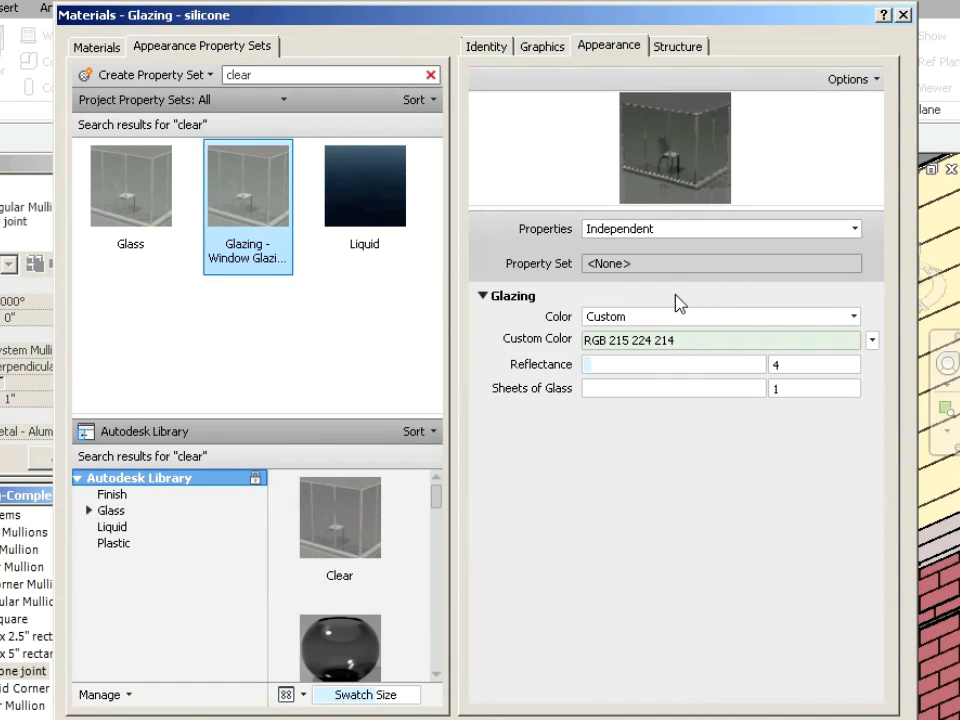
pyautogui.click(543, 46)
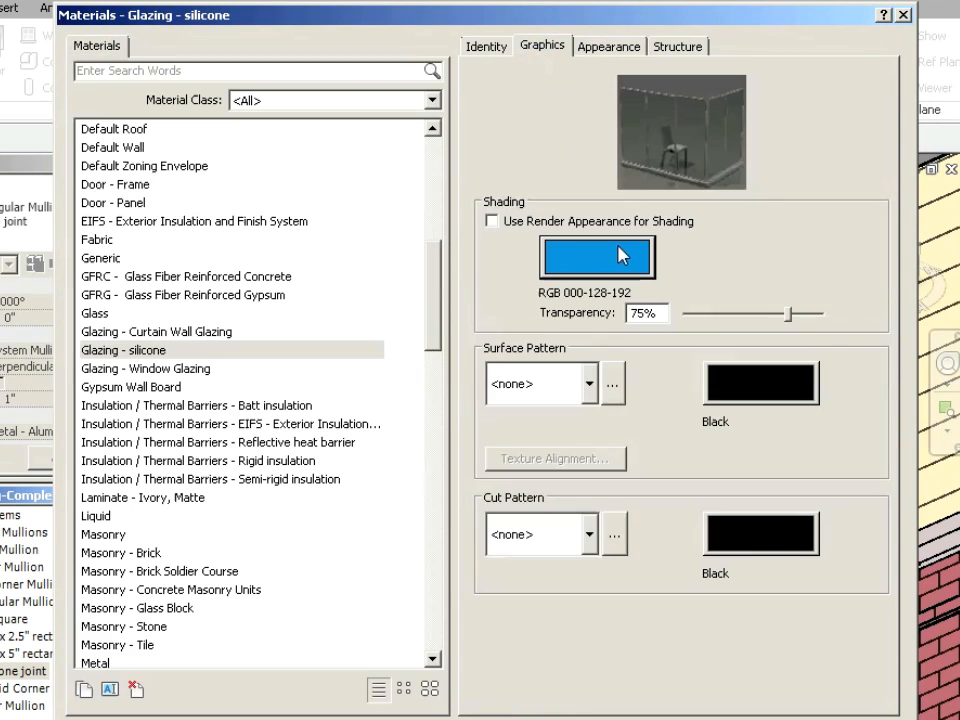
pyautogui.click(492, 221)
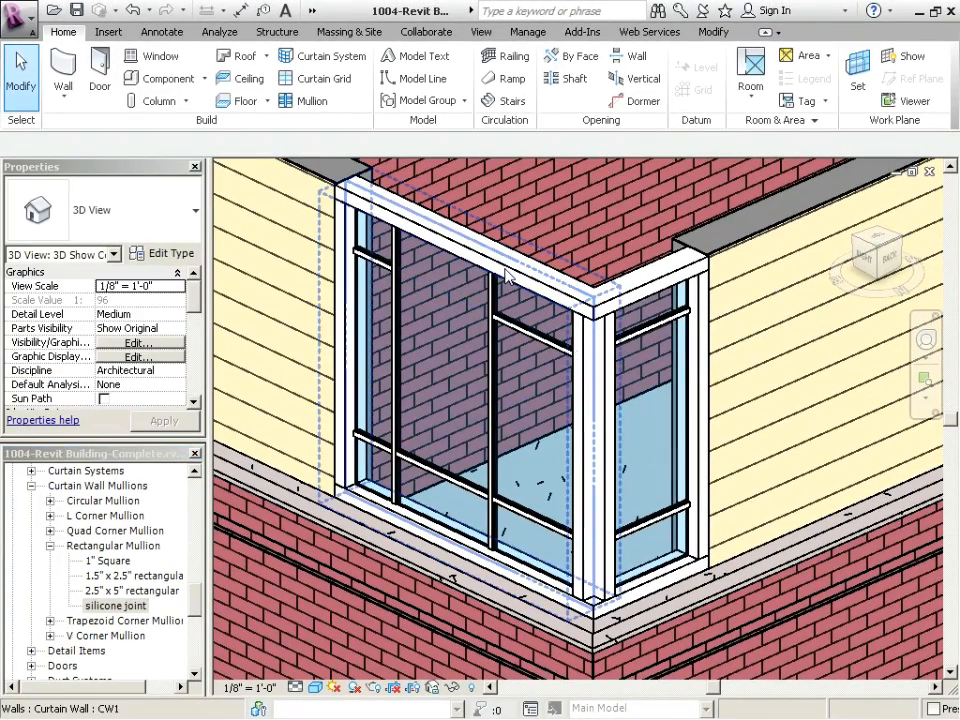
# Duplicate the curtain wall type as CW2 with 'silicone joint' interior vertical and horizontal mullions.
pyautogui.click(500, 300)
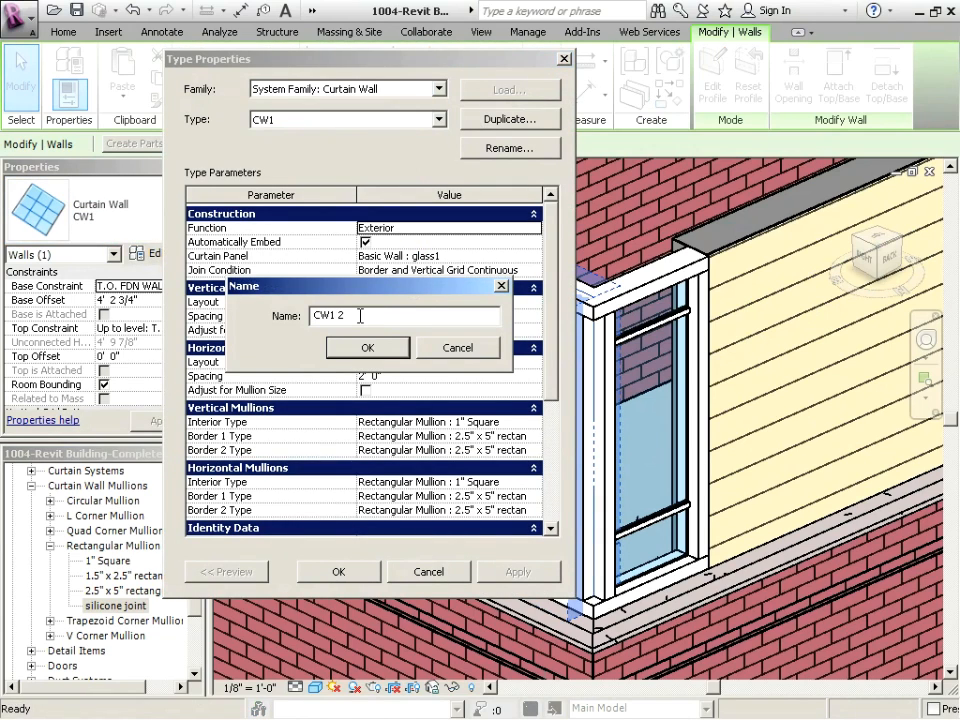
pyautogui.write('CW2')
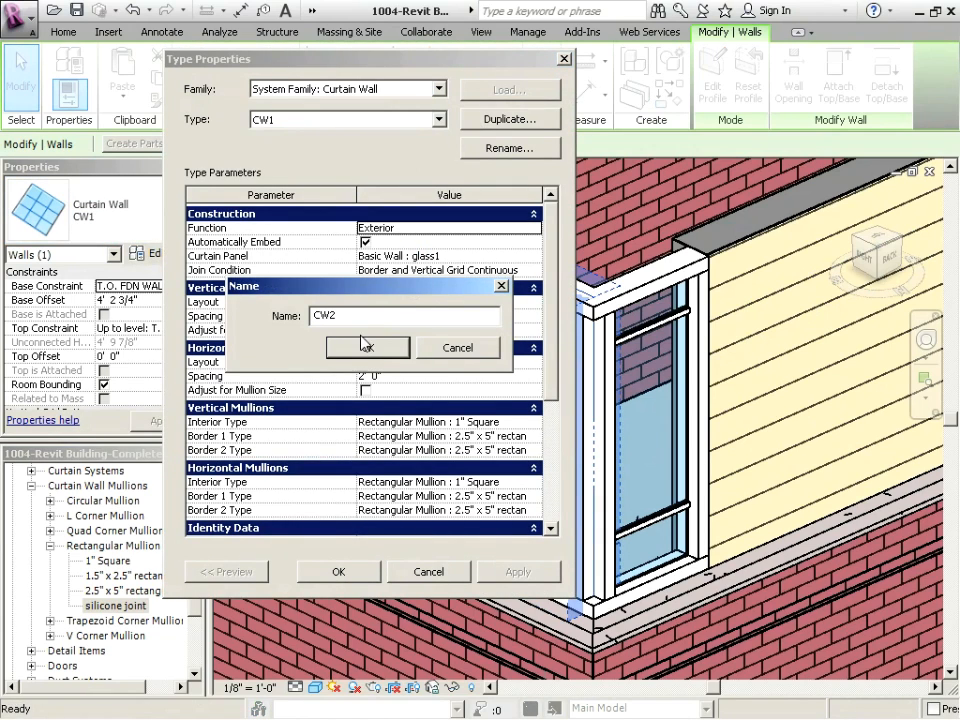
pyautogui.click(366, 347)
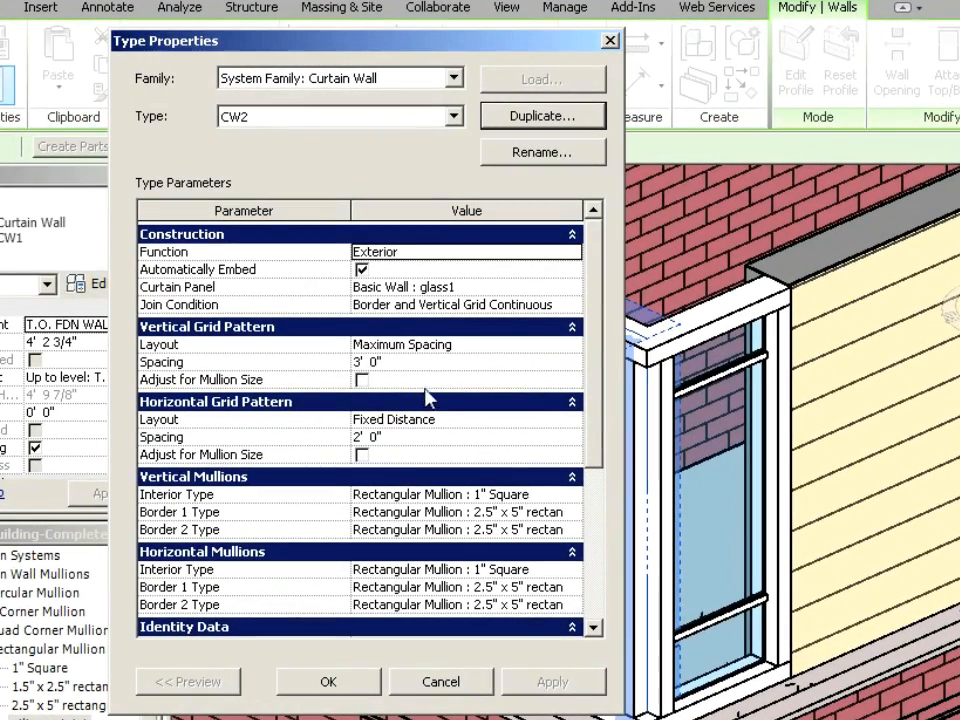
pyautogui.click(465, 494)
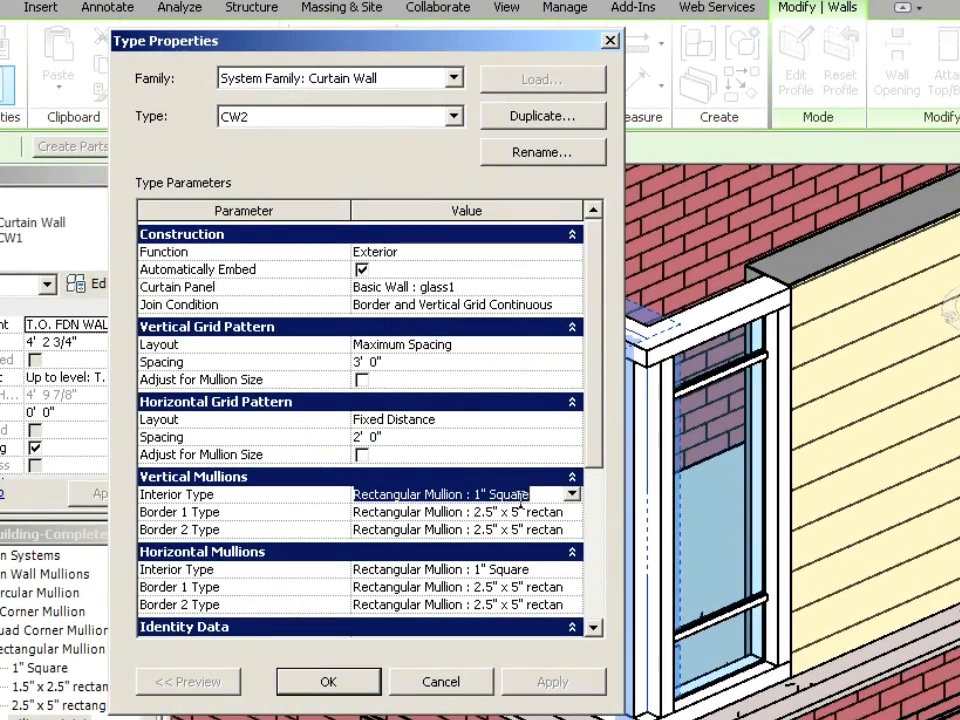
pyautogui.click(572, 493)
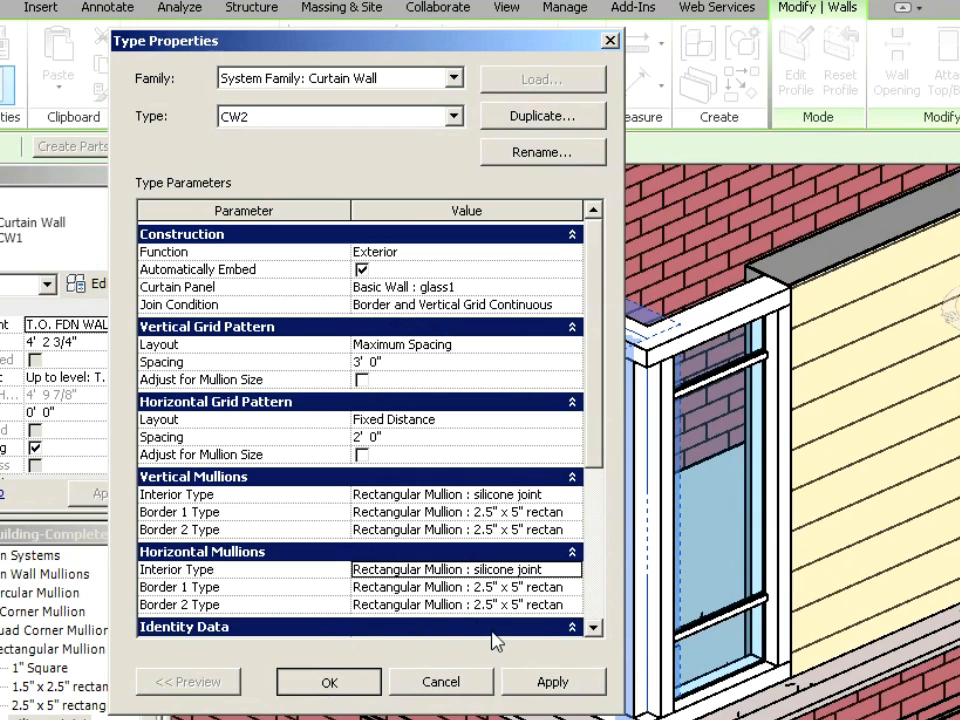
pyautogui.click(355, 681)
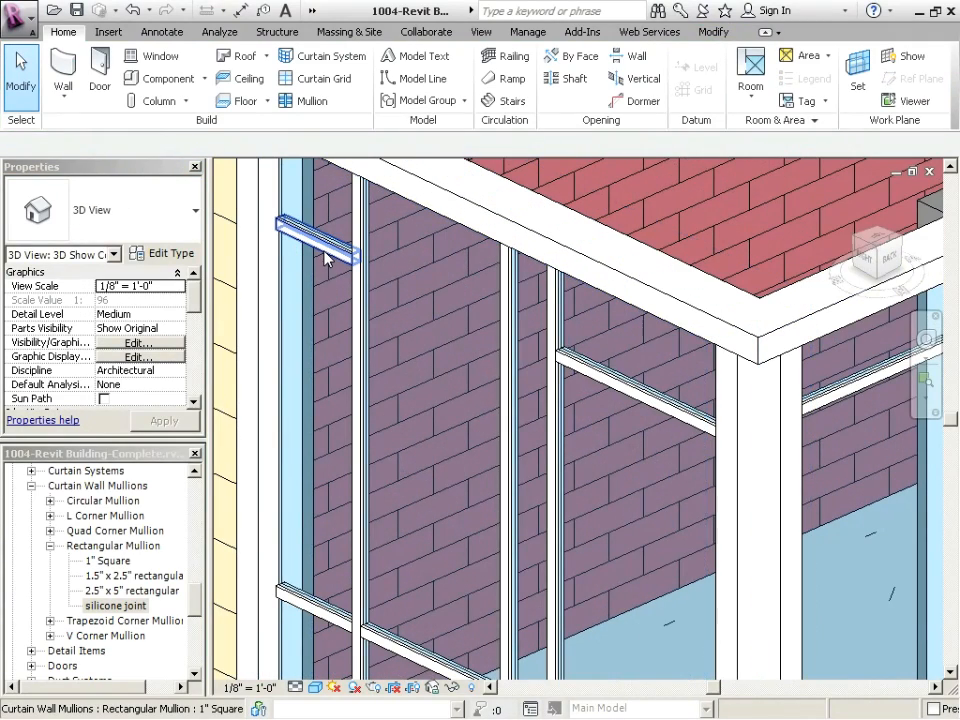
# Select a 1" Square mullion and bring up the Insert tab's loading tools.
pyautogui.click(315, 235)
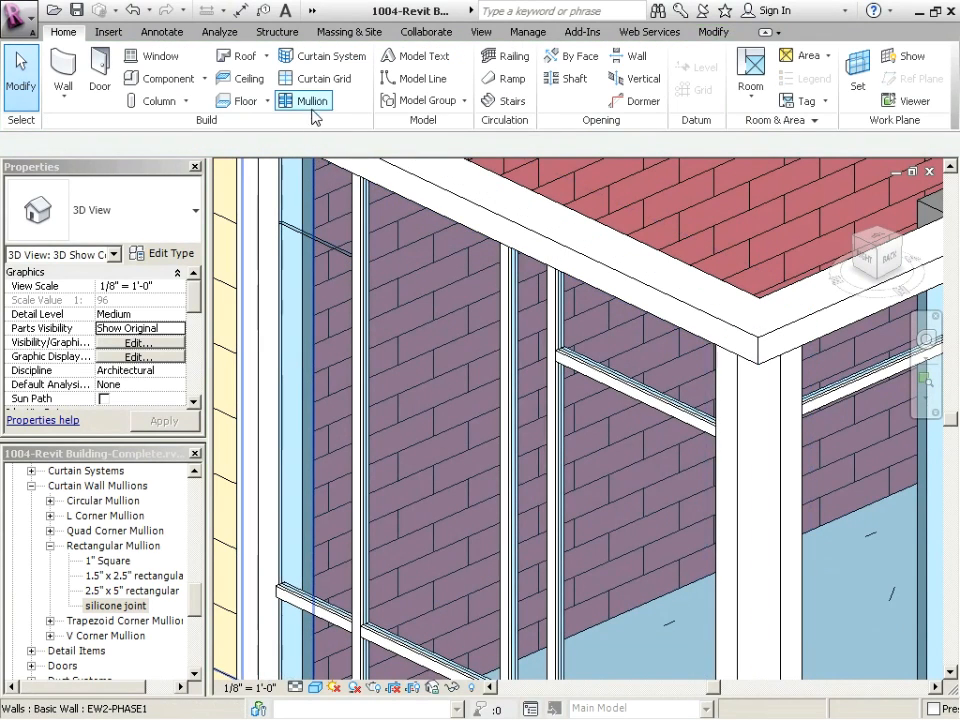
pyautogui.click(304, 100)
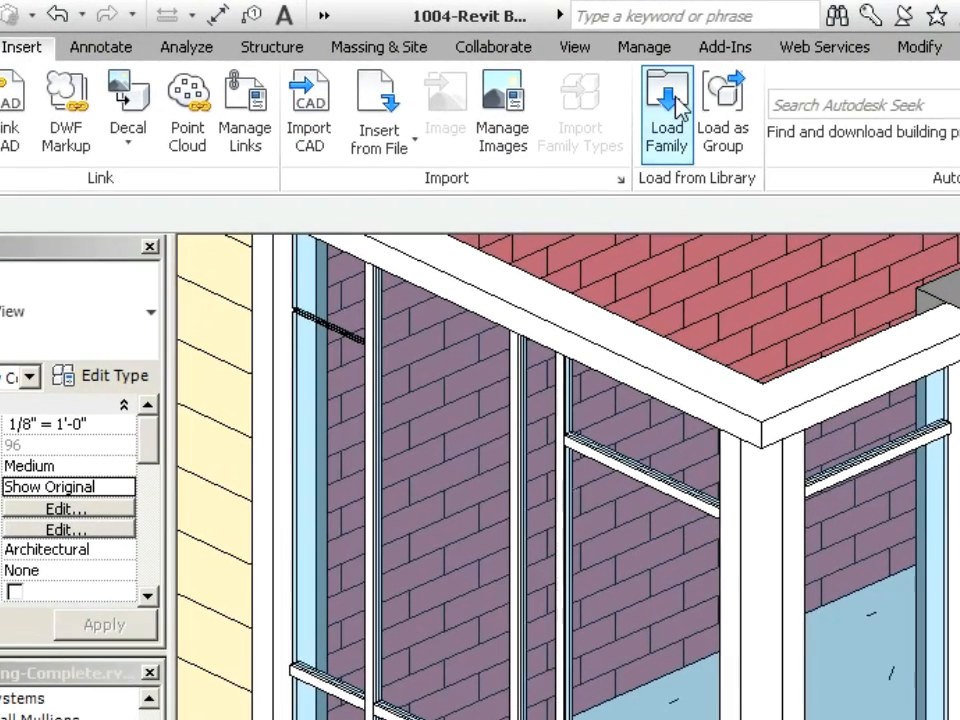
# Load Curtain Wall Mullion-Rectangular-Center.rfa from the Profiles > Curtain Wall library.
pyautogui.click(664, 100)
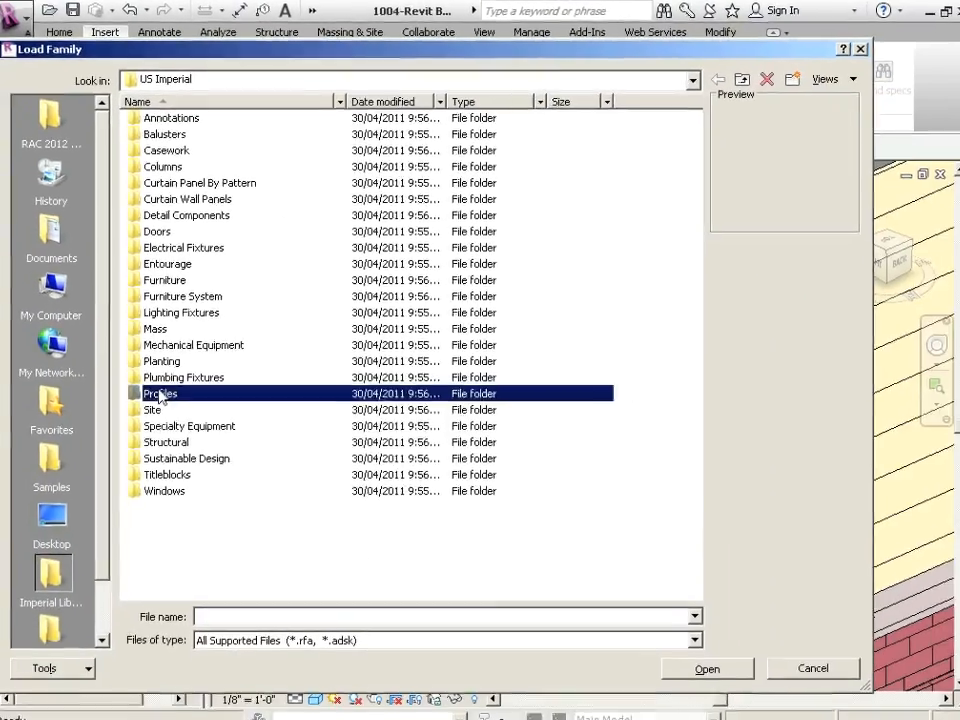
pyautogui.doubleClick(159, 393)
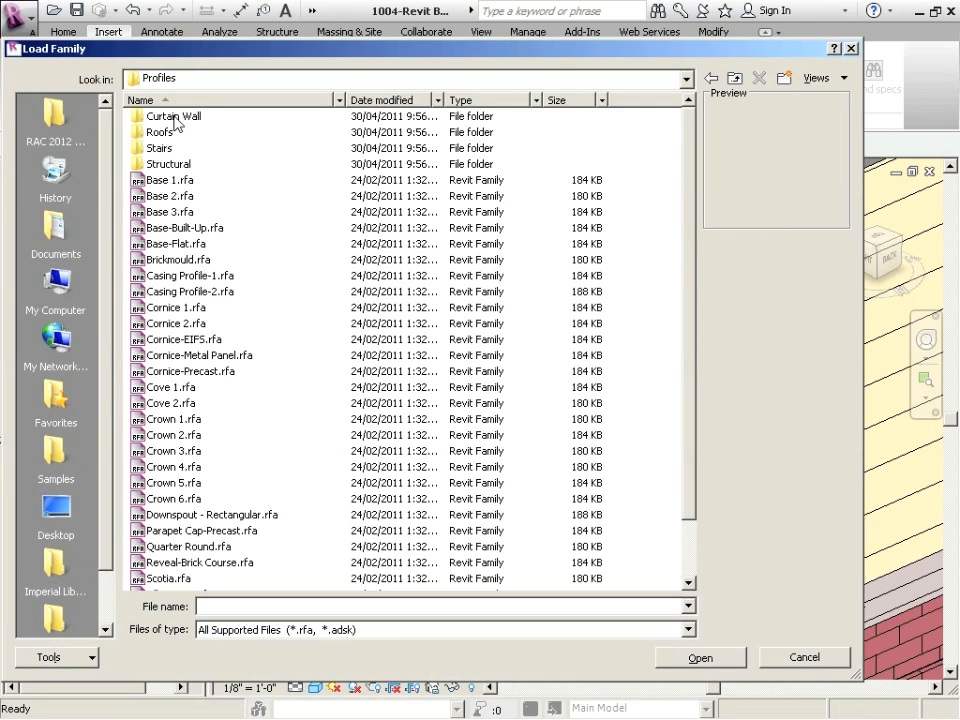
pyautogui.doubleClick(178, 116)
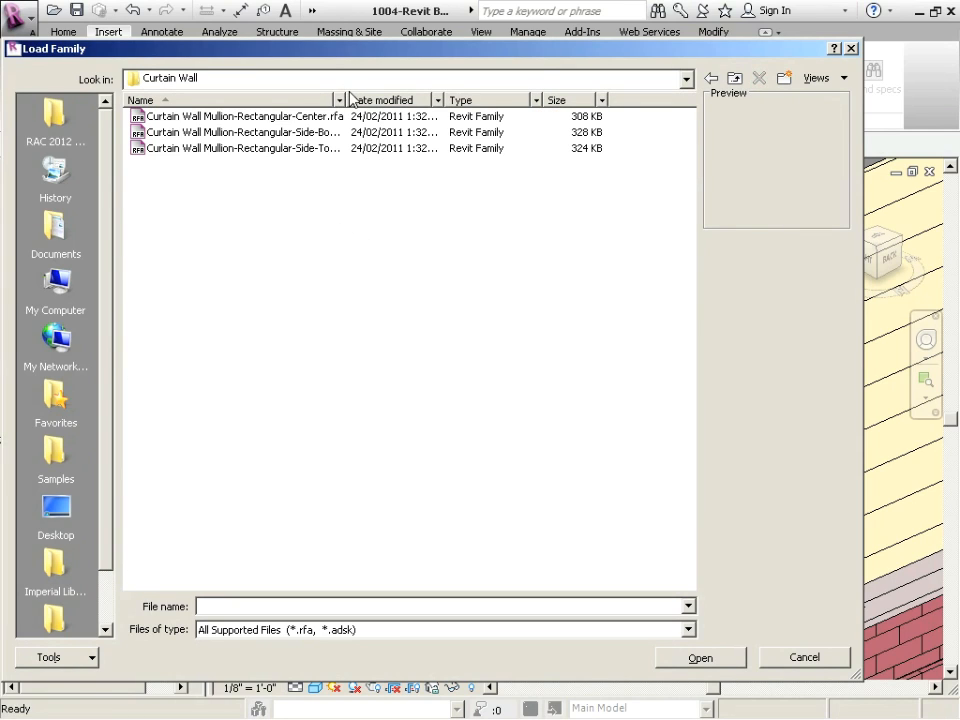
pyautogui.click(250, 131)
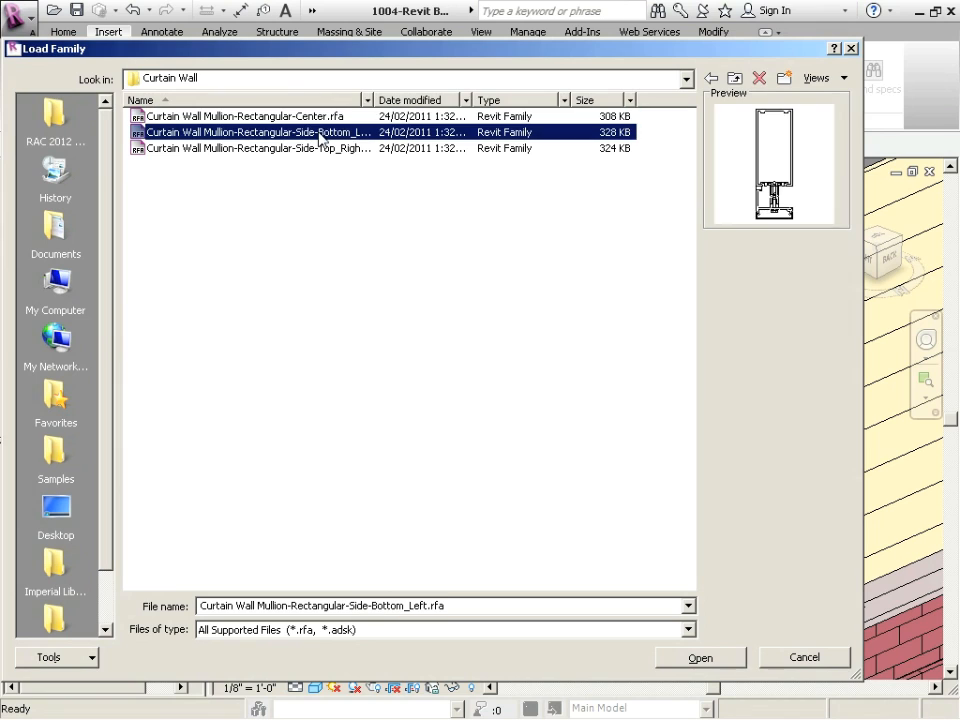
pyautogui.click(250, 116)
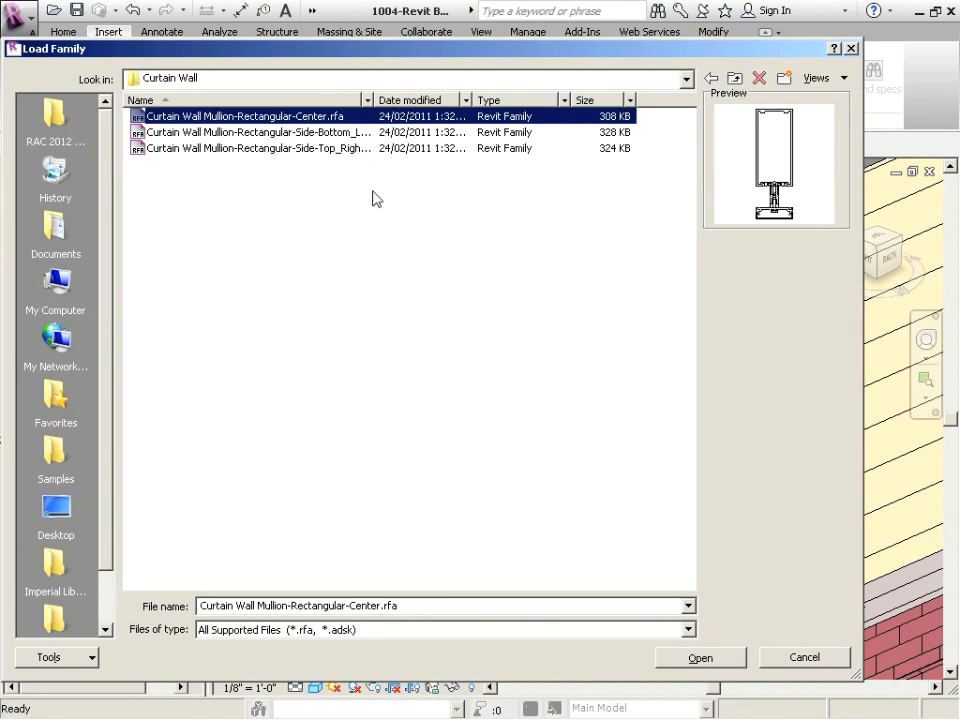
pyautogui.click(700, 656)
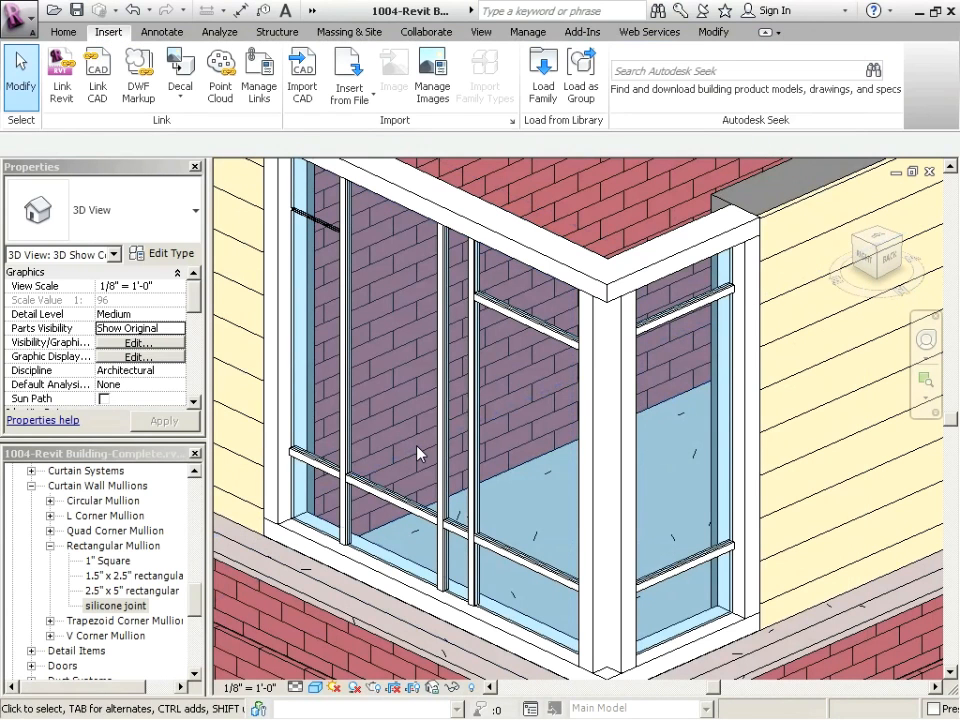
pyautogui.moveTo(445, 480)
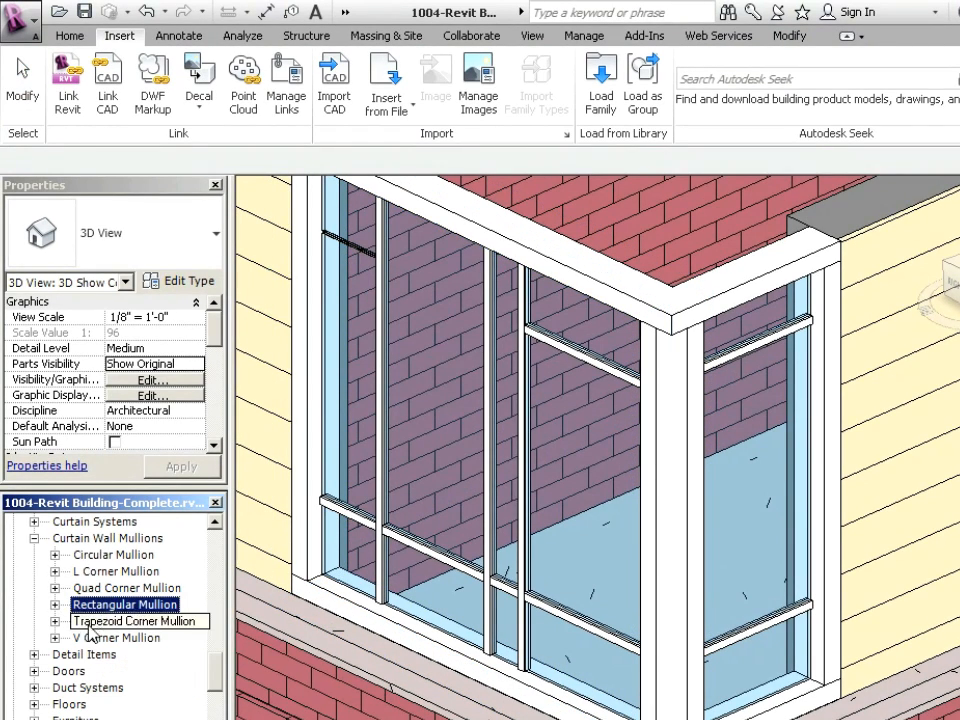
# Duplicate the 1" Square mullion type as mullion1 using the 2 1/2" x 7 1/2" Rectangular-Center profile.
pyautogui.click(55, 603)
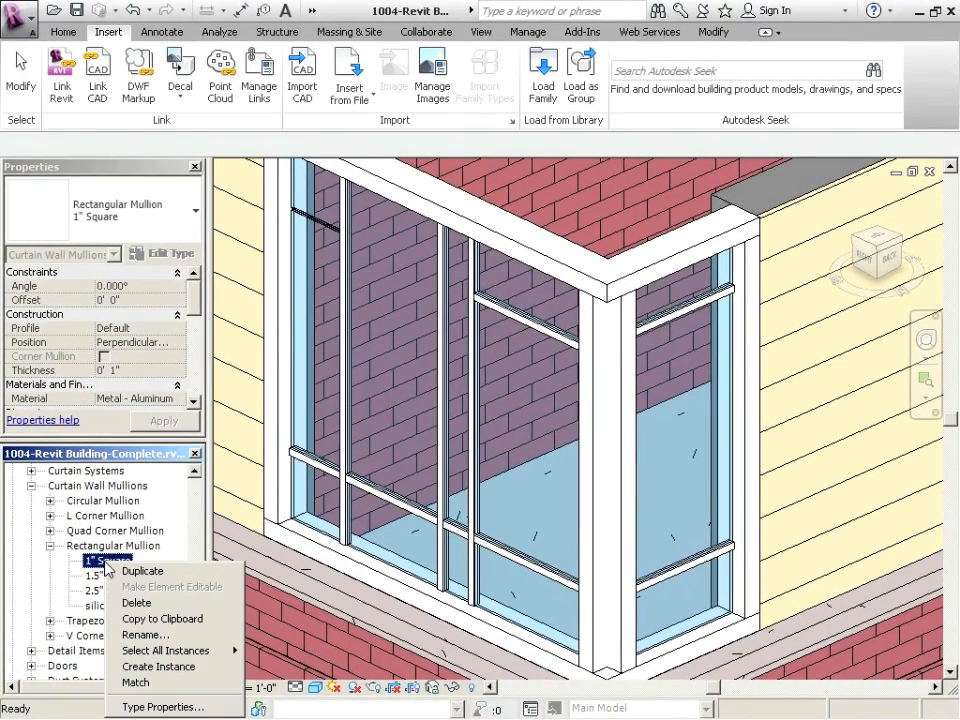
pyautogui.click(140, 570)
pyautogui.write('mullion1')
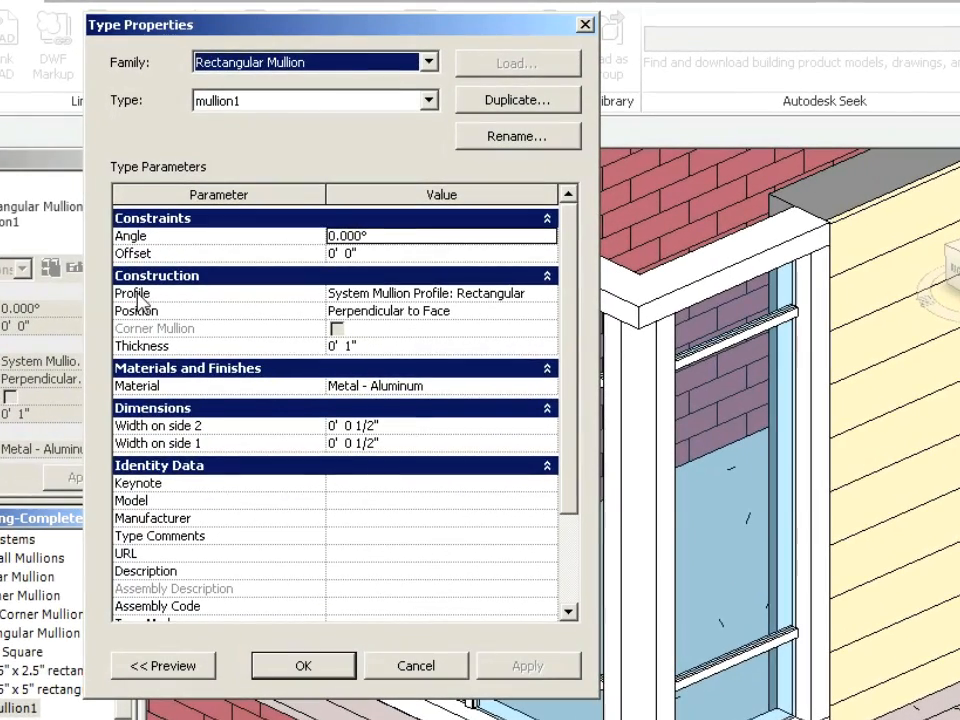
pyautogui.click(548, 293)
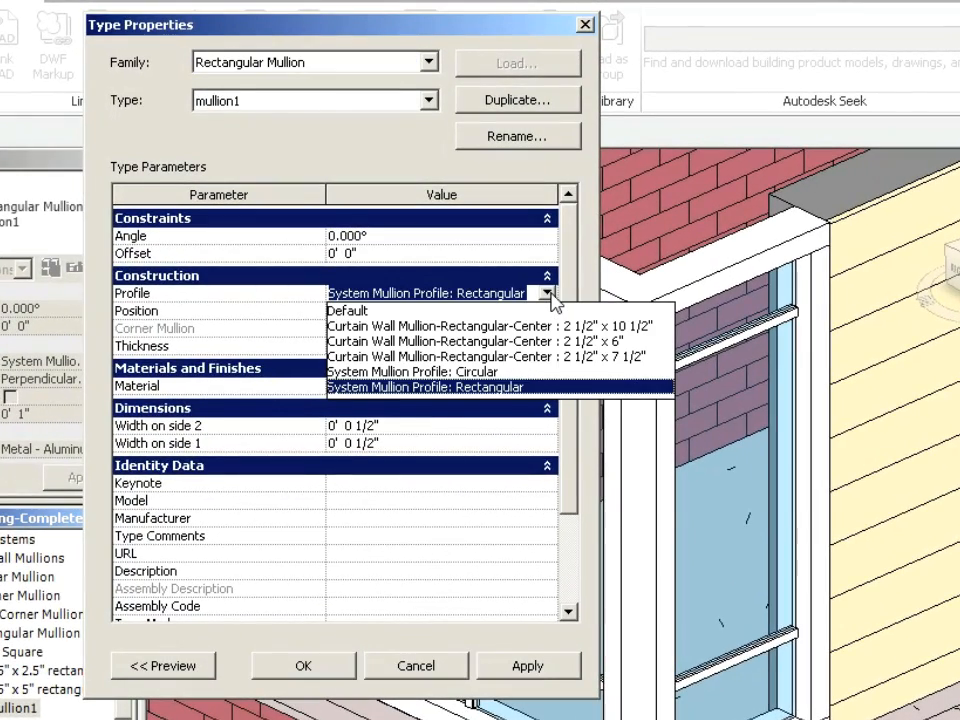
pyautogui.moveTo(437, 318)
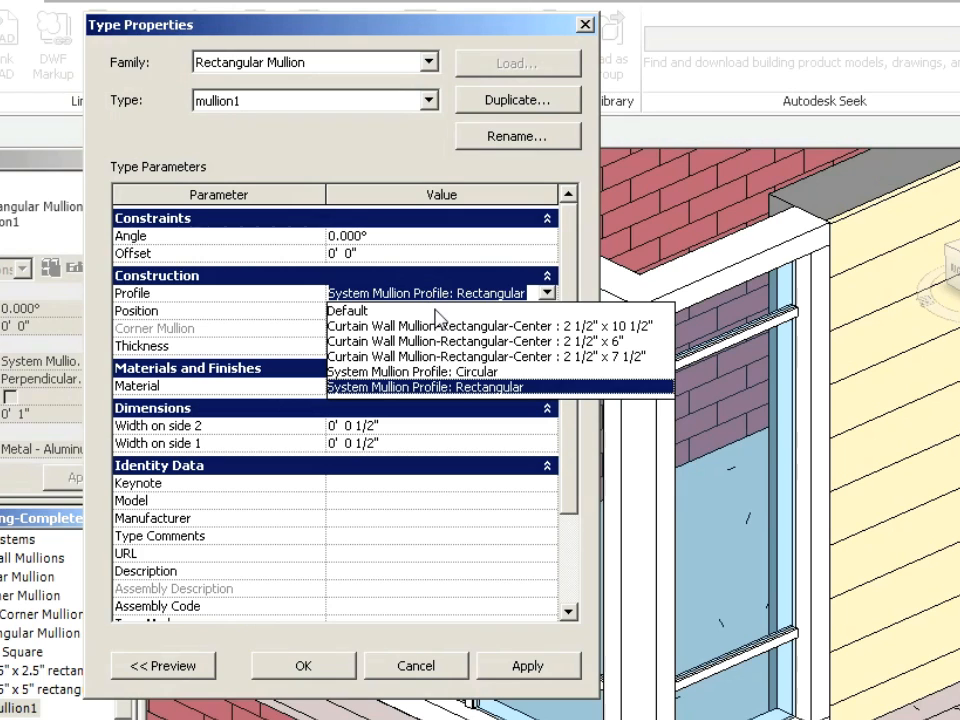
pyautogui.moveTo(458, 371)
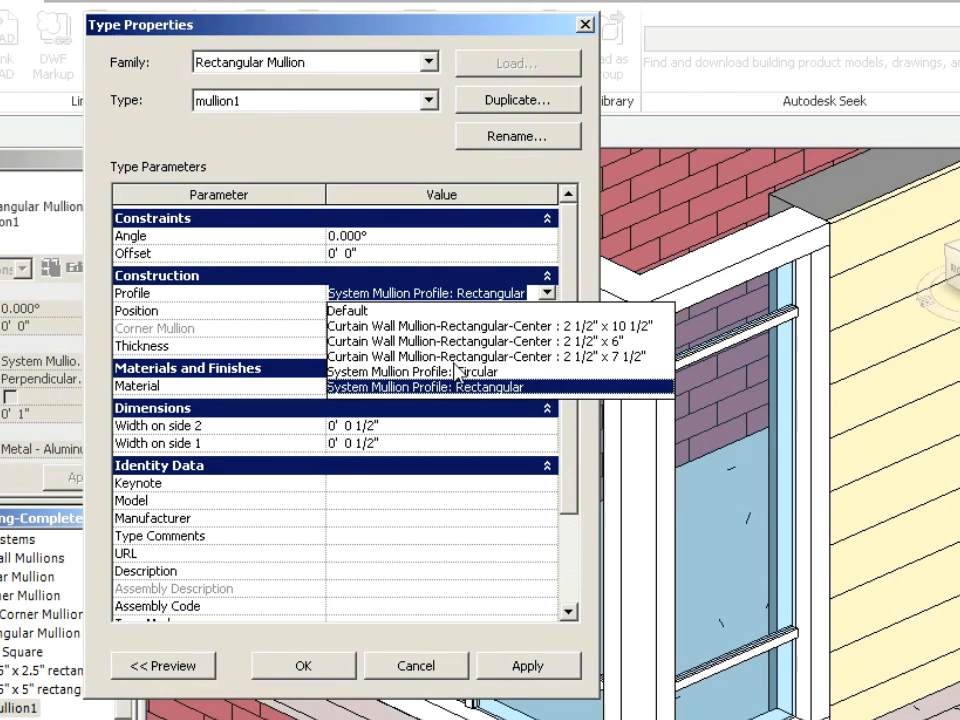
pyautogui.click(440, 340)
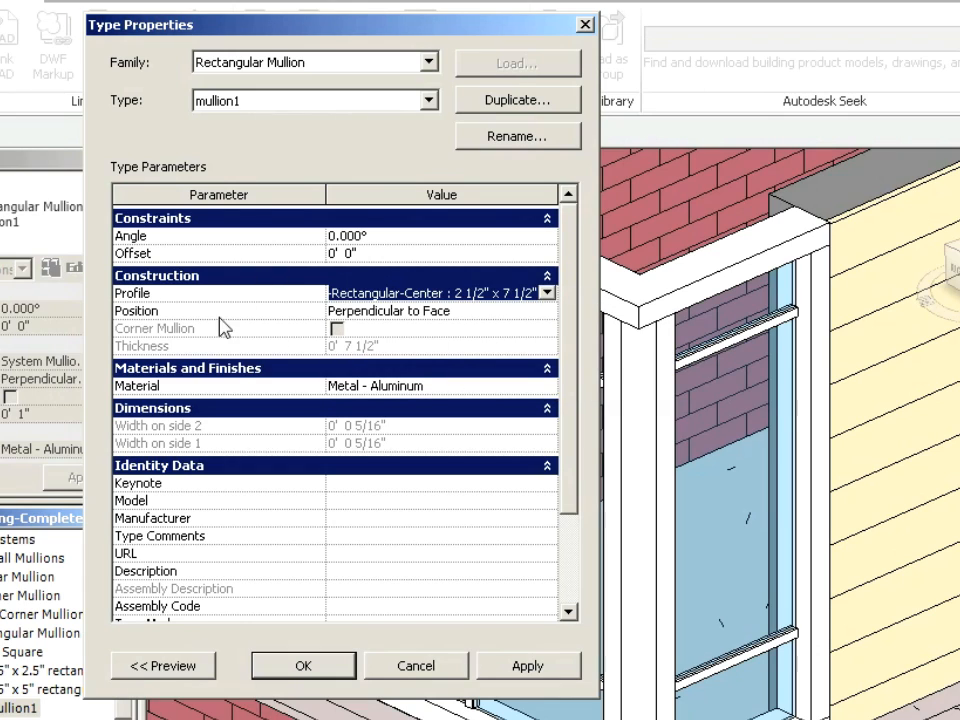
pyautogui.moveTo(502, 300)
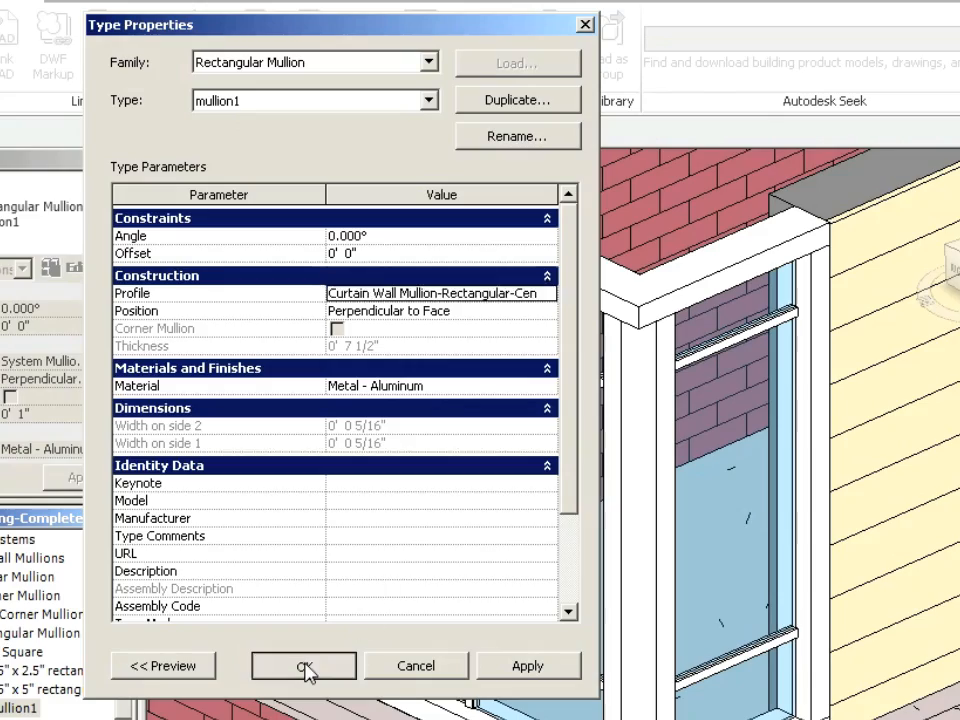
pyautogui.click(303, 665)
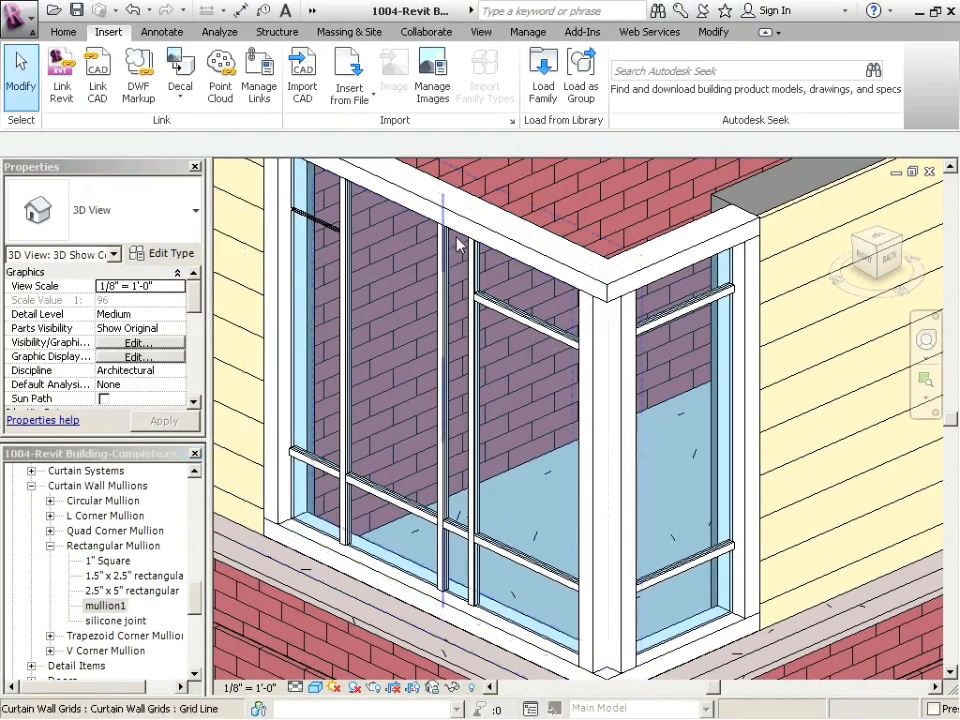
# Duplicate the corner curtain wall's CW1 type as a new type named CW3.
pyautogui.click(520, 250)
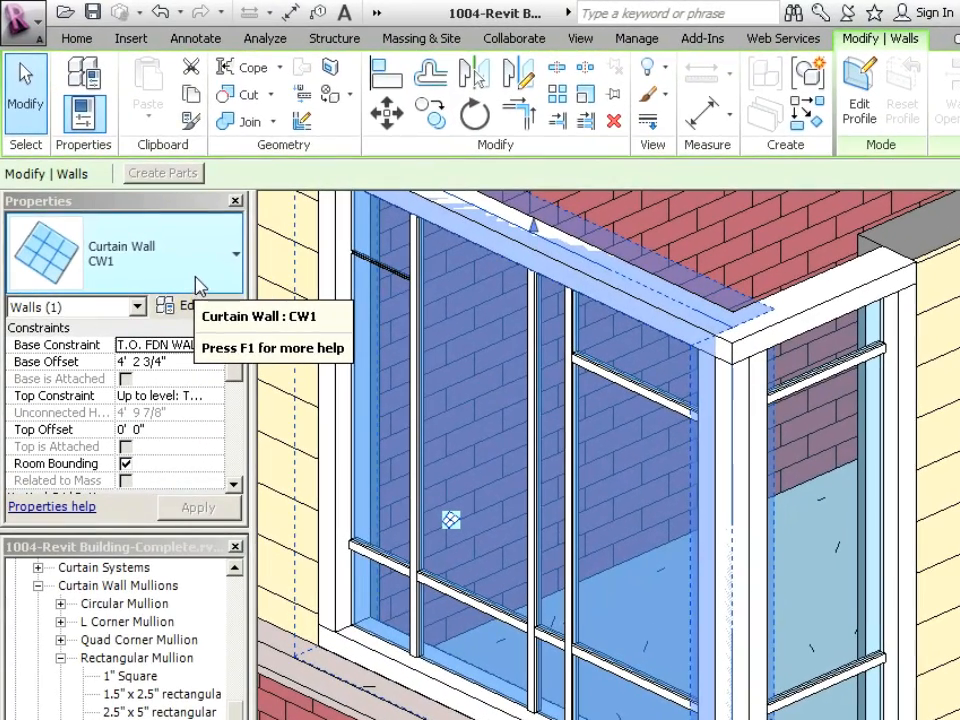
pyautogui.click(164, 306)
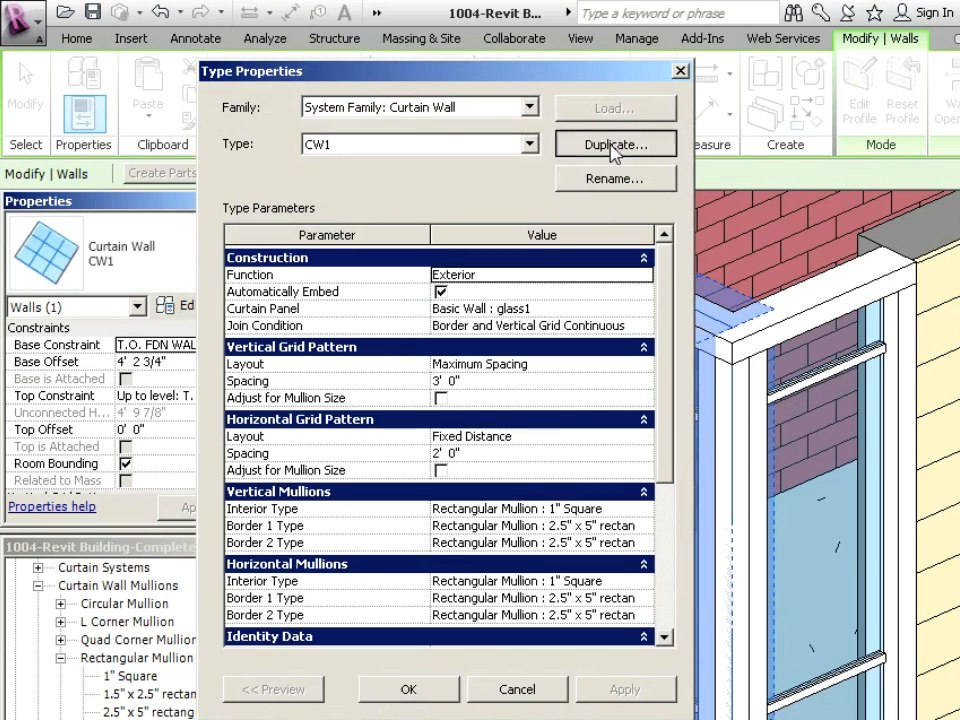
pyautogui.click(615, 144)
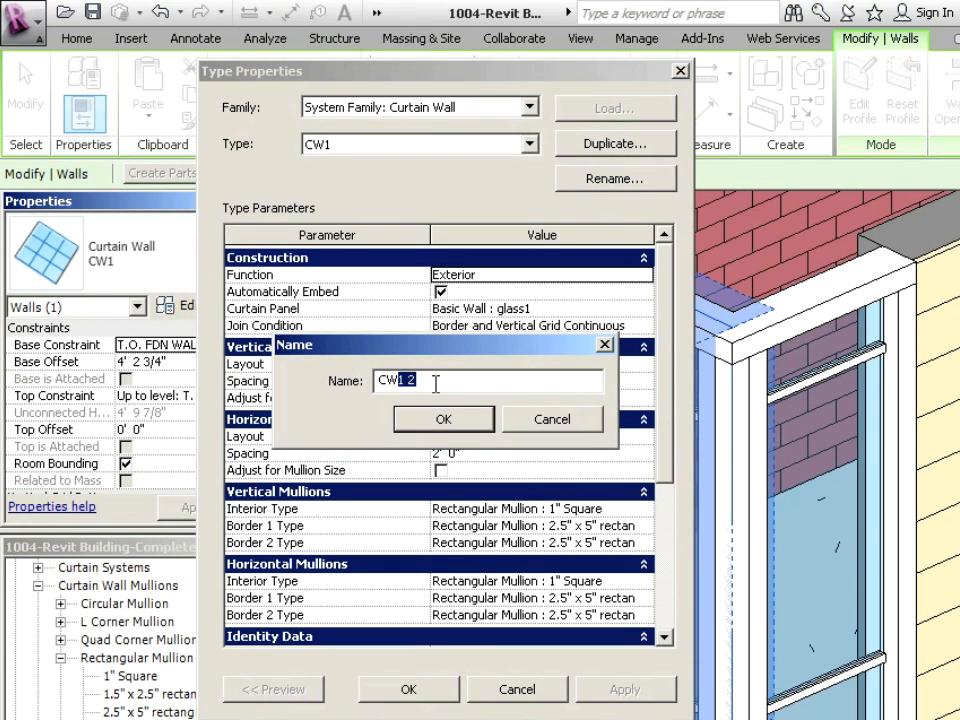
pyautogui.click(444, 419)
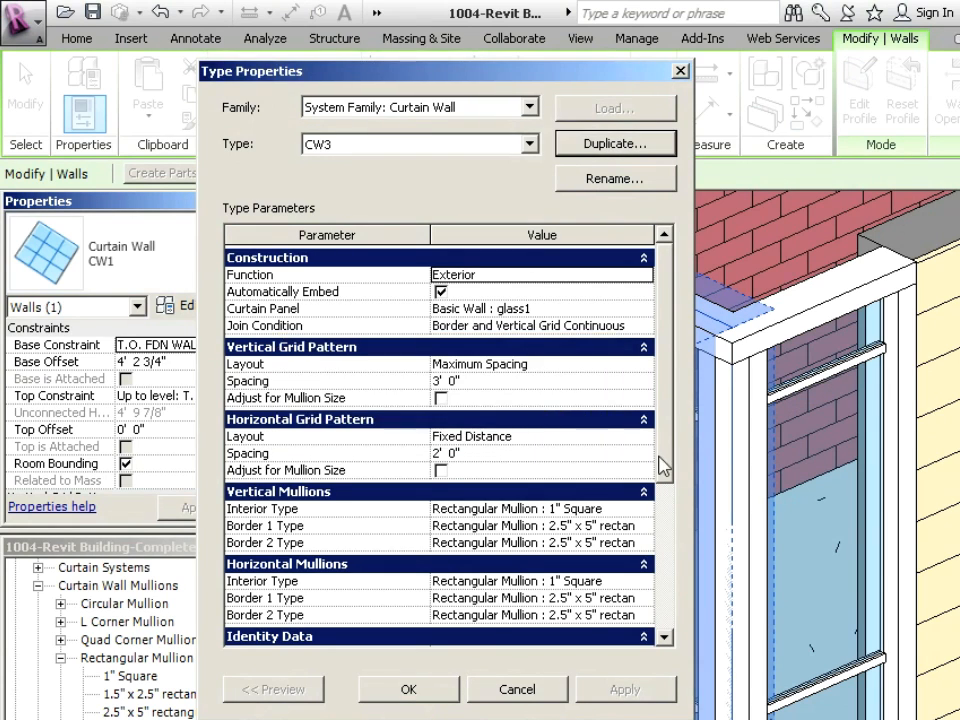
pyautogui.click(650, 487)
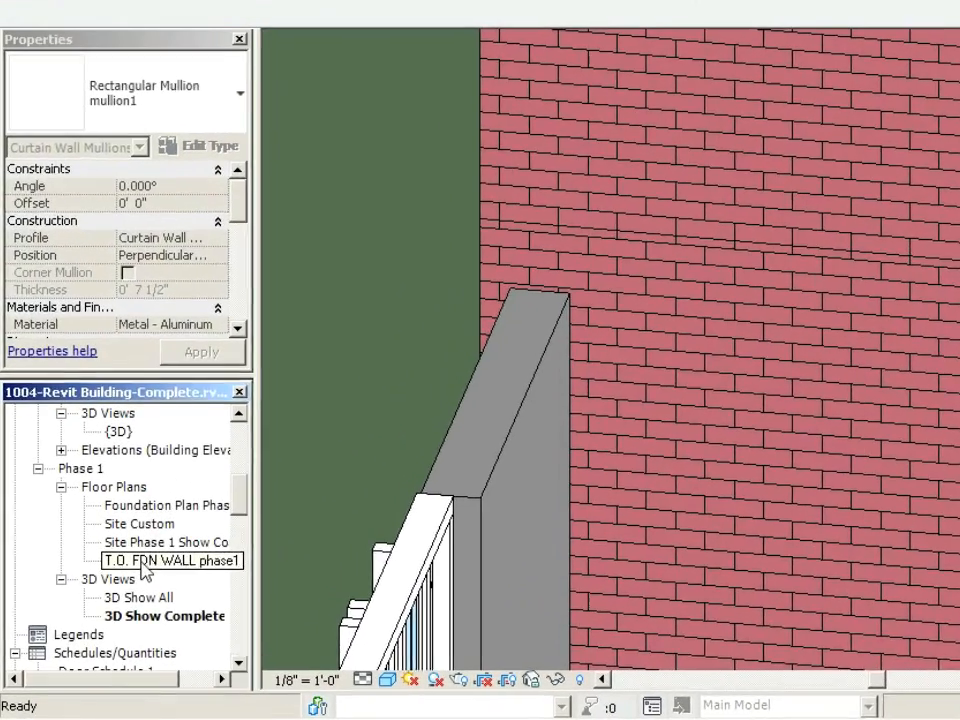
# Set the T.O. FDN WALL phase1 plan to Medium detail, then reopen 3D Show Complete.
pyautogui.doubleClick(165, 560)
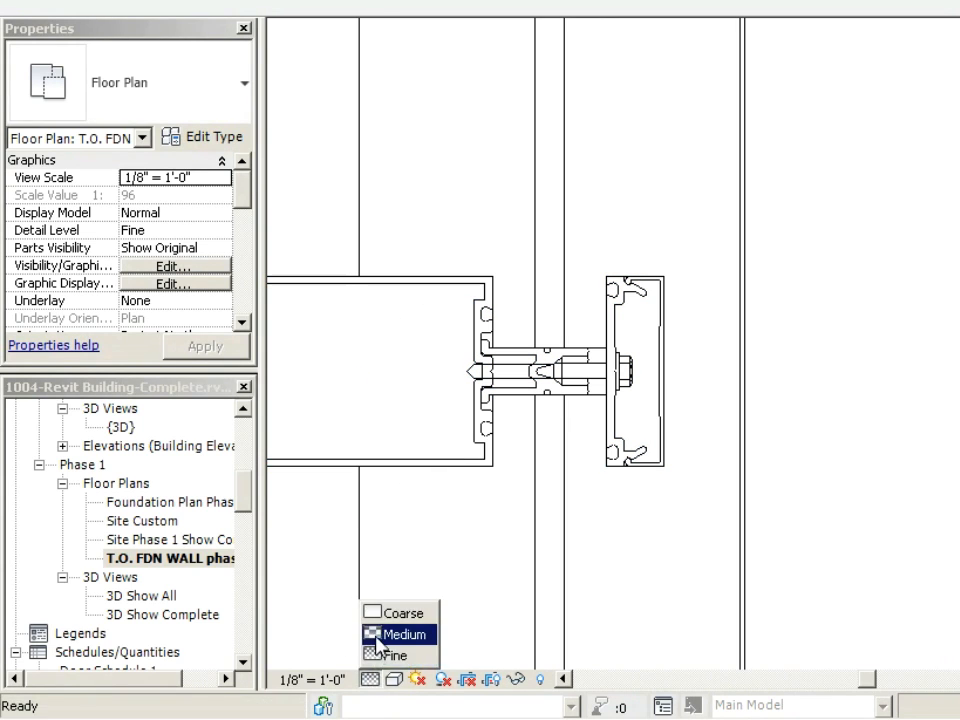
pyautogui.click(402, 633)
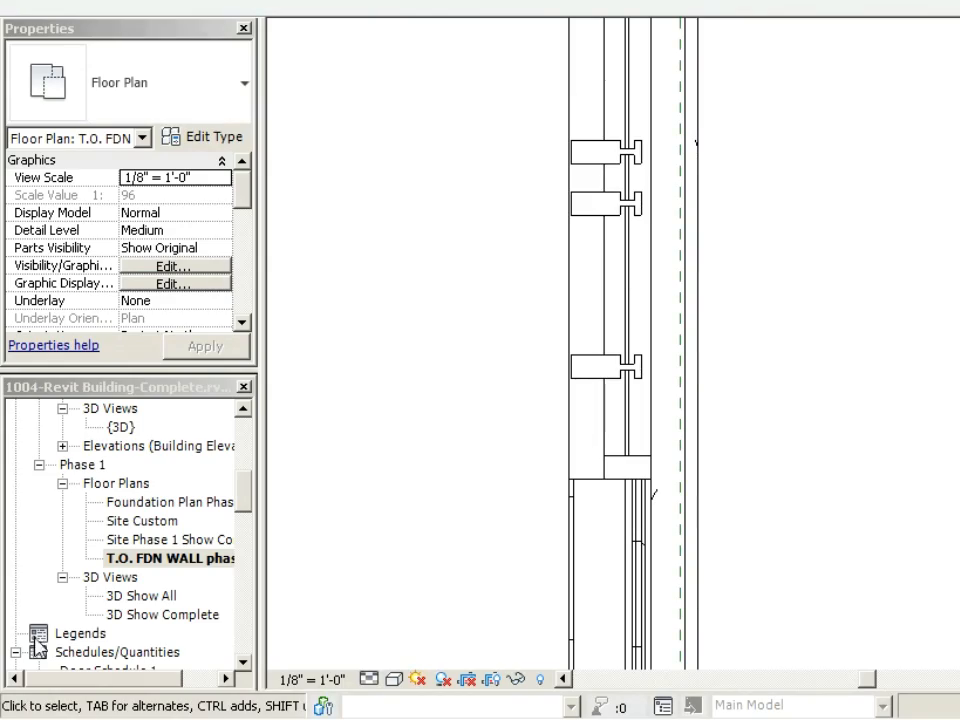
pyautogui.doubleClick(155, 614)
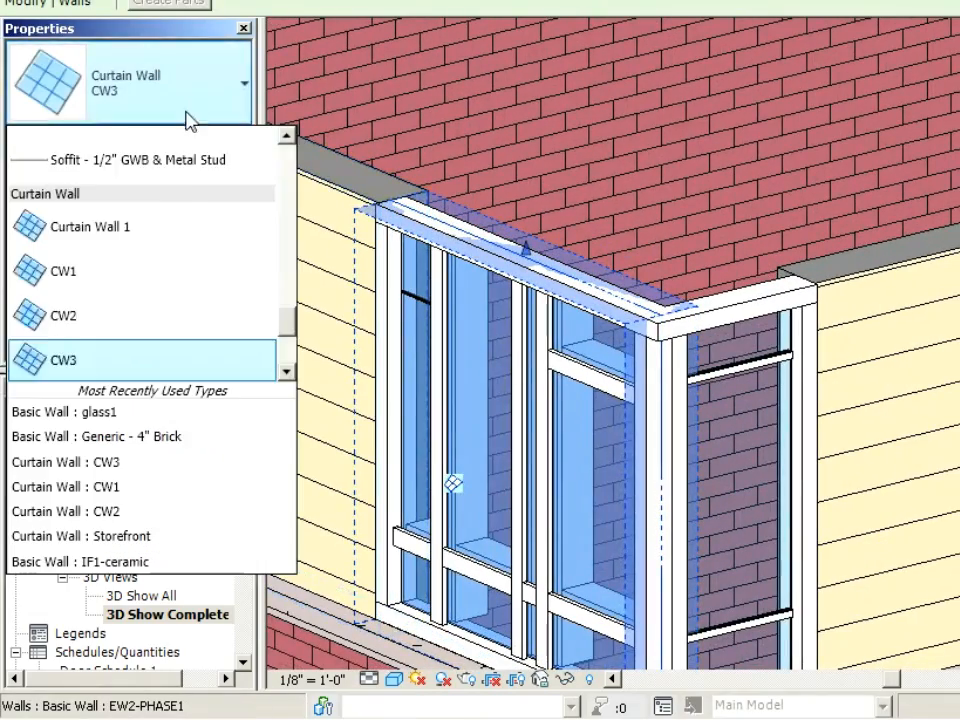
# Apply Curtain Wall: CW3 to the corner wall and select a 1" Square horizontal mullion.
pyautogui.click(62, 360)
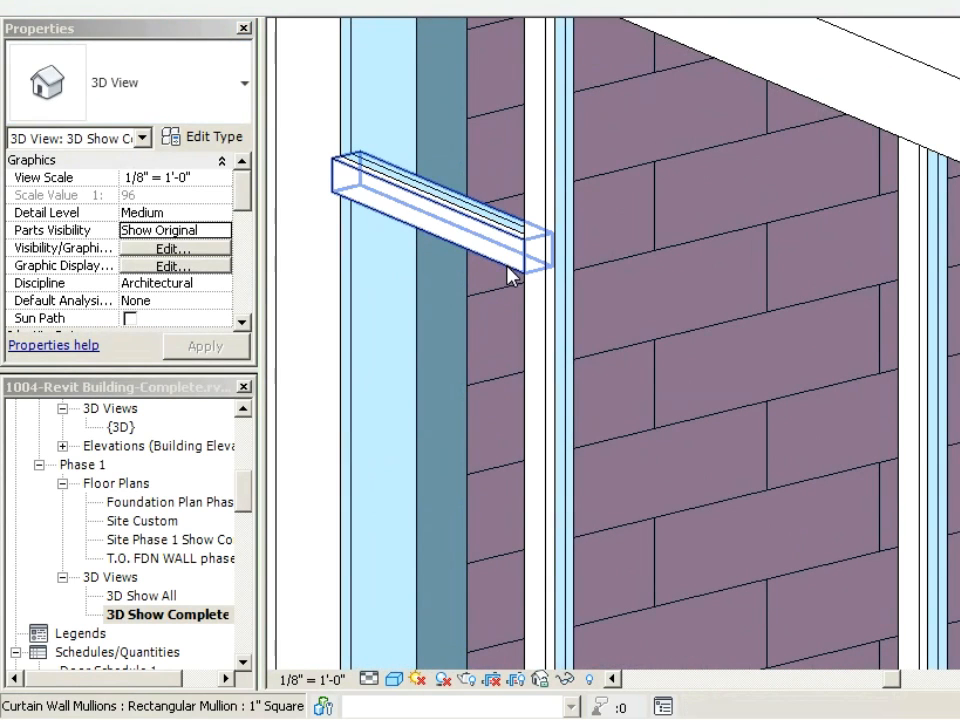
pyautogui.click(450, 215)
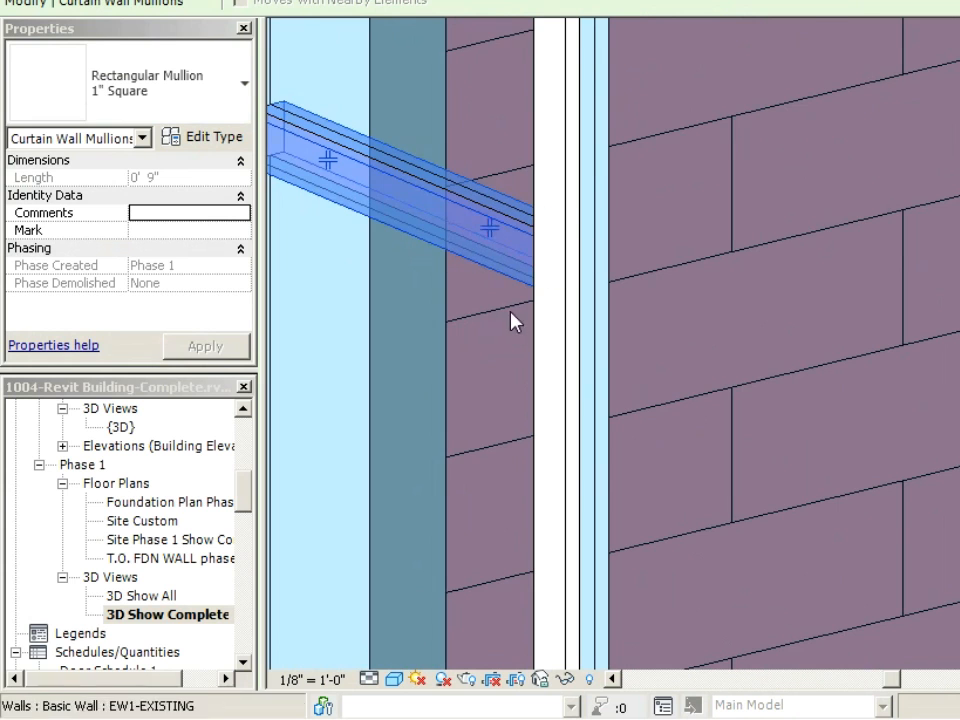